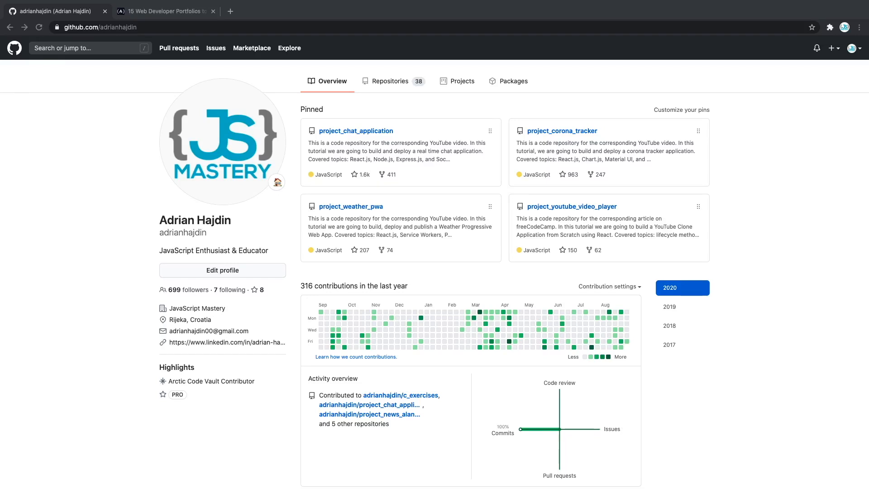
# Step: Browse the '15 Web Developer Portfolios to Inspire You' article down to entry 11, Seb Kay
pyautogui.click(168, 11)
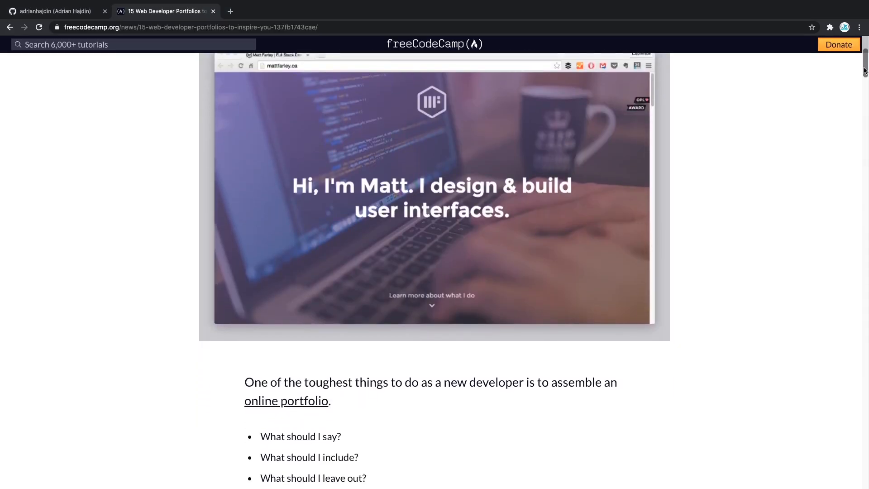
pyautogui.scroll(-3)
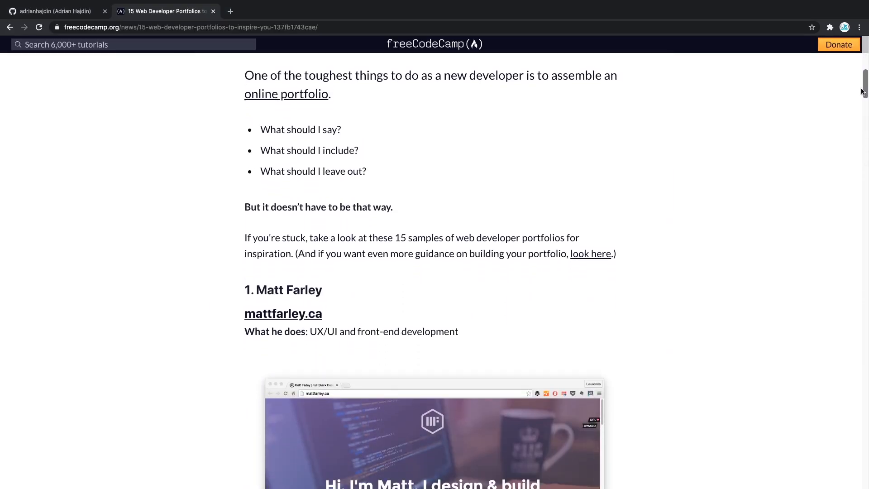
pyautogui.scroll(-3)
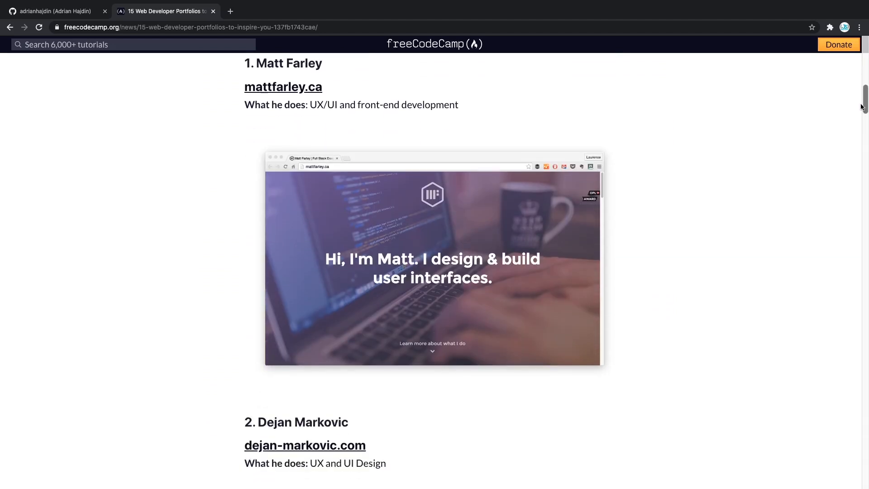
pyautogui.scroll(-3)
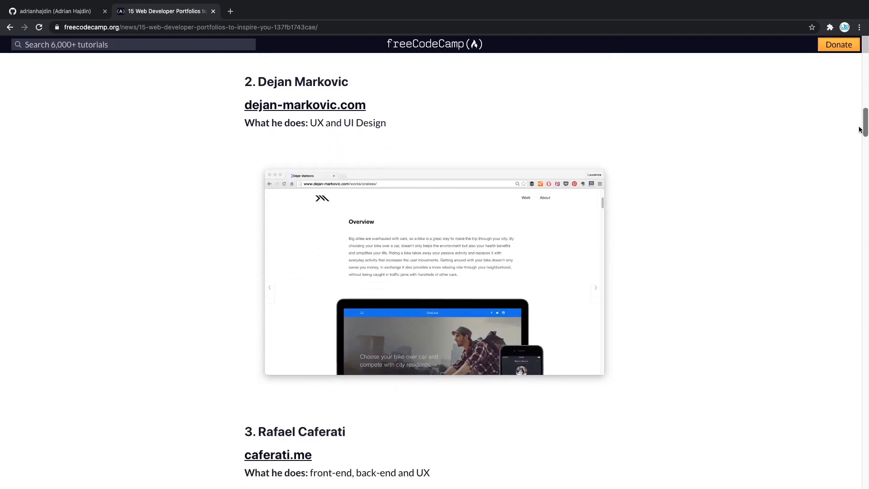
pyautogui.scroll(-3)
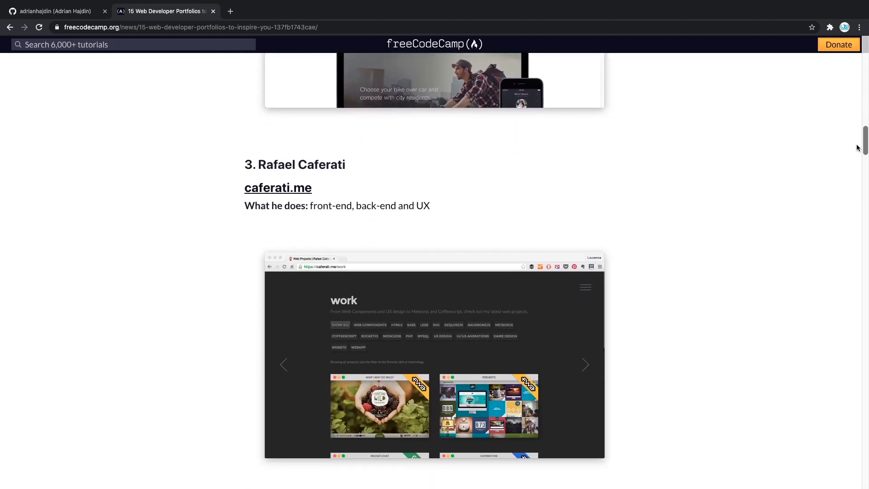
pyautogui.scroll(-3)
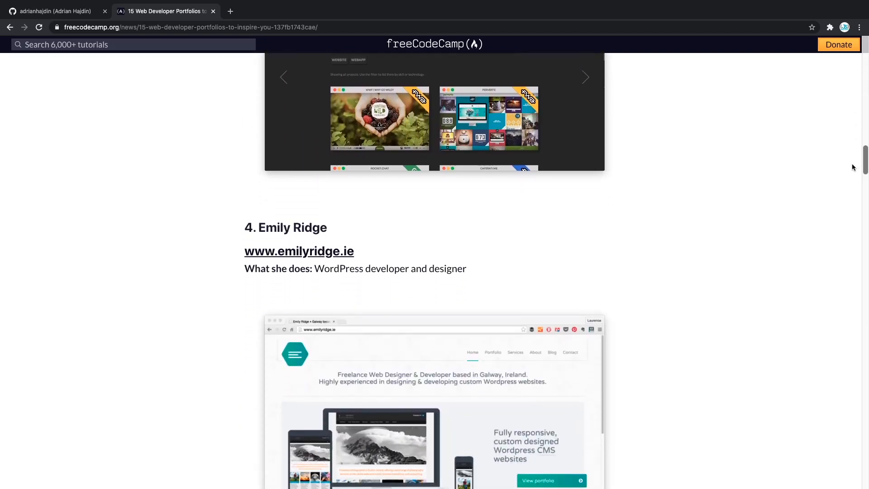
pyautogui.scroll(-3)
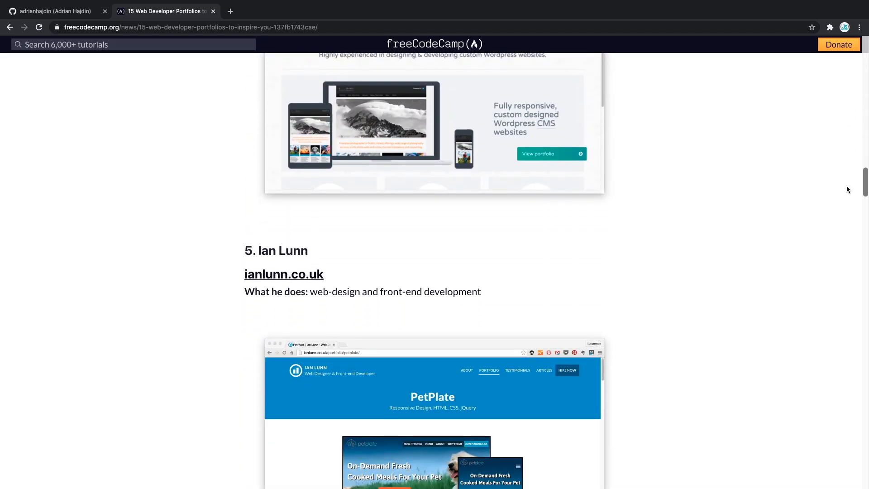
pyautogui.scroll(-3)
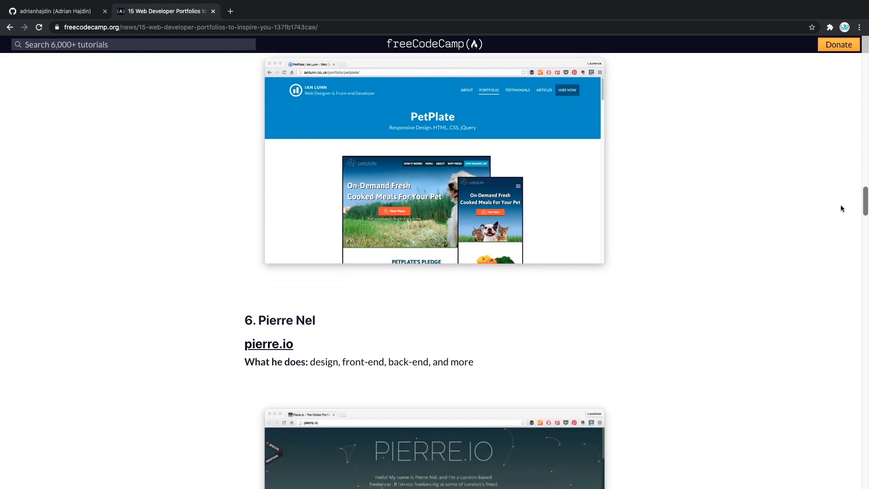
pyautogui.scroll(-3)
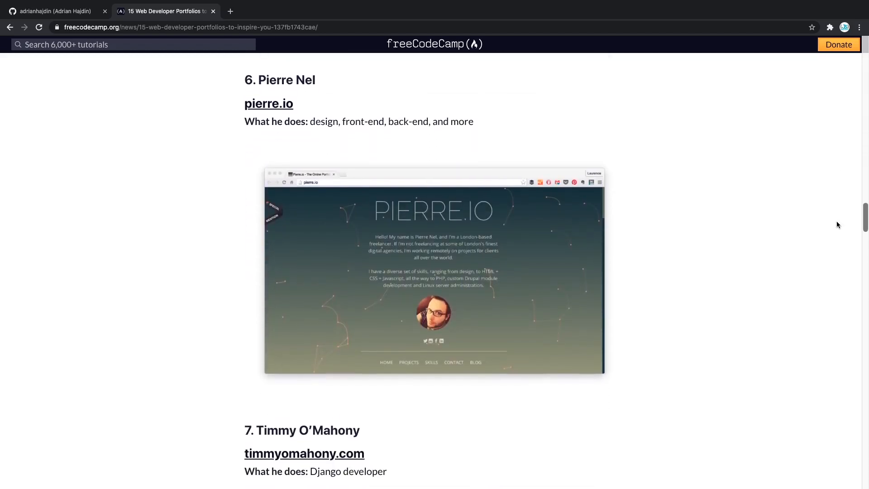
pyautogui.scroll(-3)
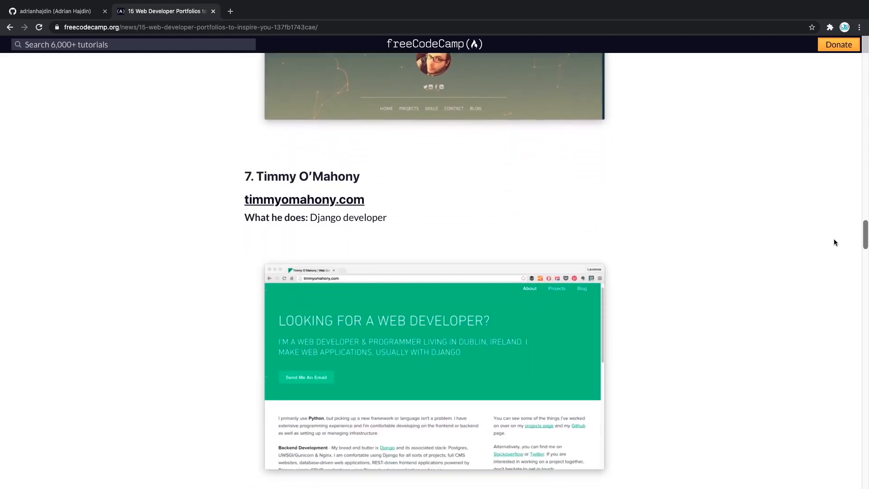
pyautogui.scroll(-3)
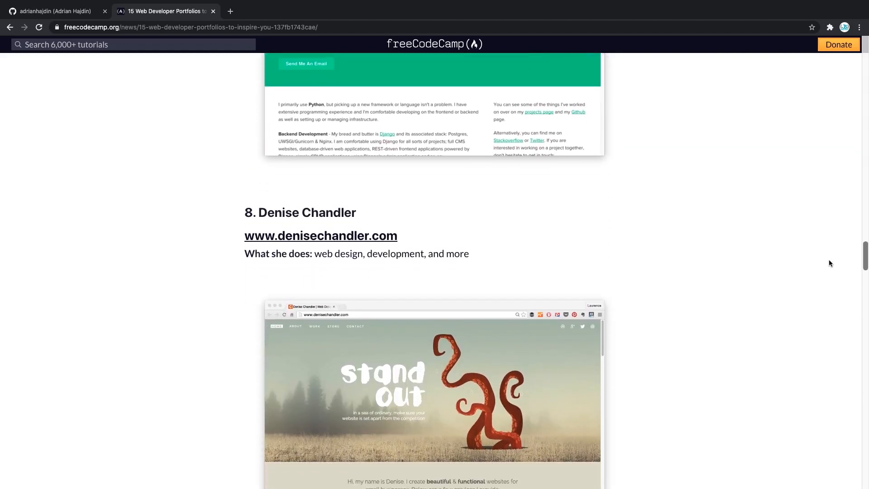
pyautogui.scroll(-3)
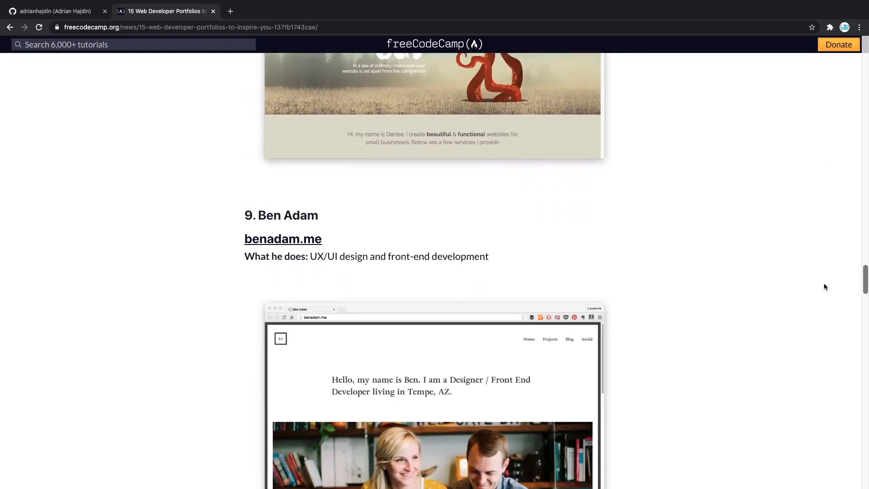
pyautogui.scroll(-3)
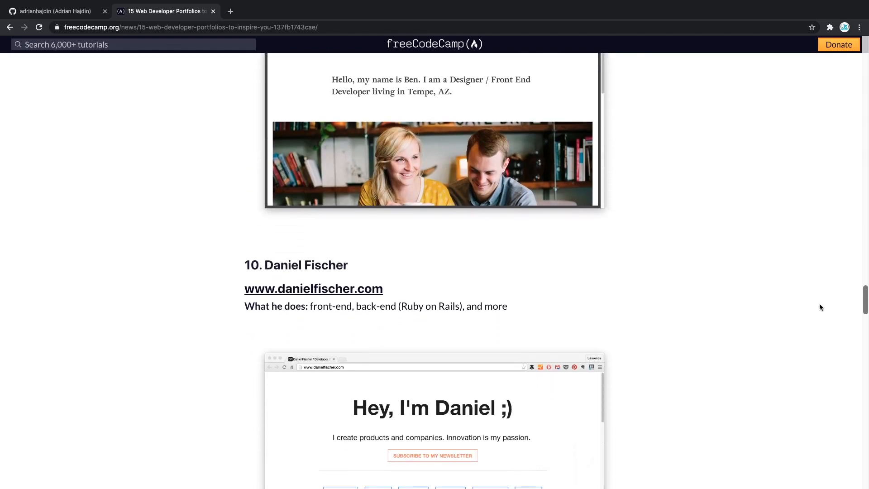
pyautogui.scroll(-3)
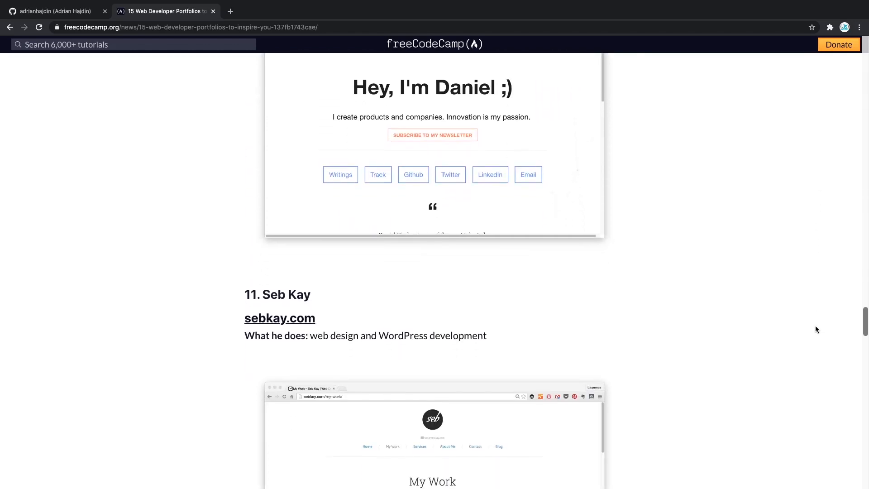
# Step: Return to Adrian Hajdin's GitHub profile with pinned repositories and contributions
pyautogui.click(55, 11)
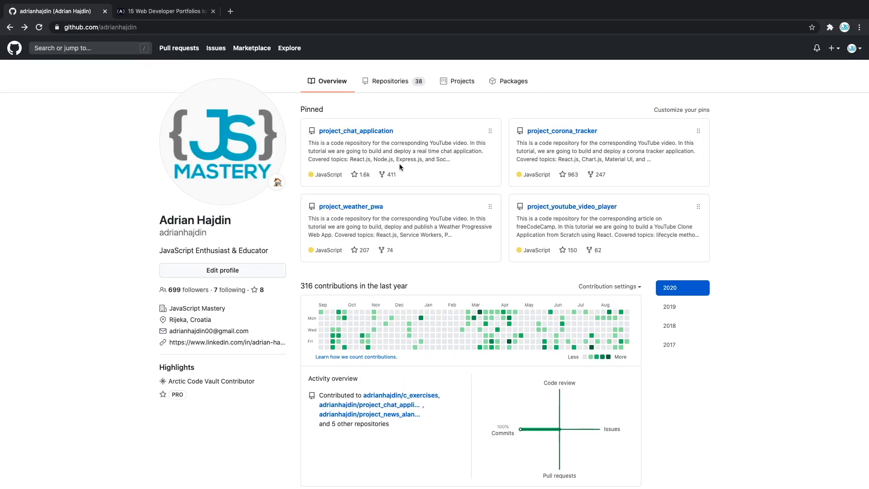
pyautogui.moveTo(383, 162)
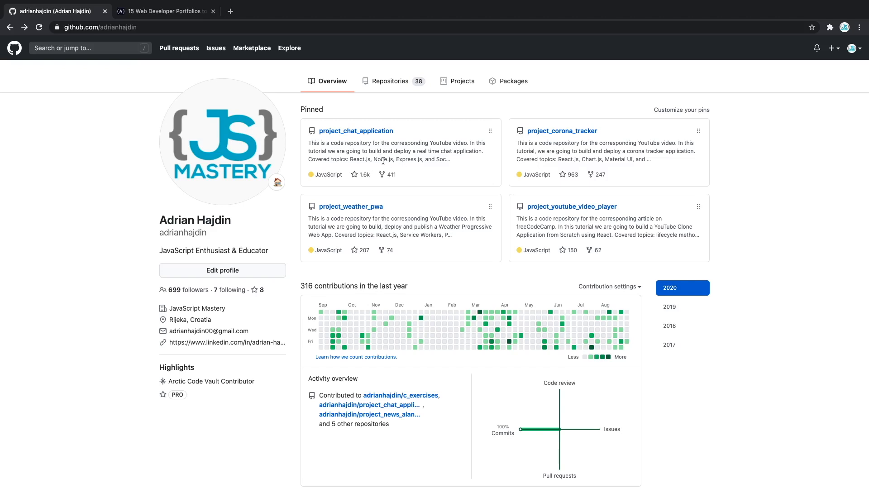
pyautogui.moveTo(394, 176)
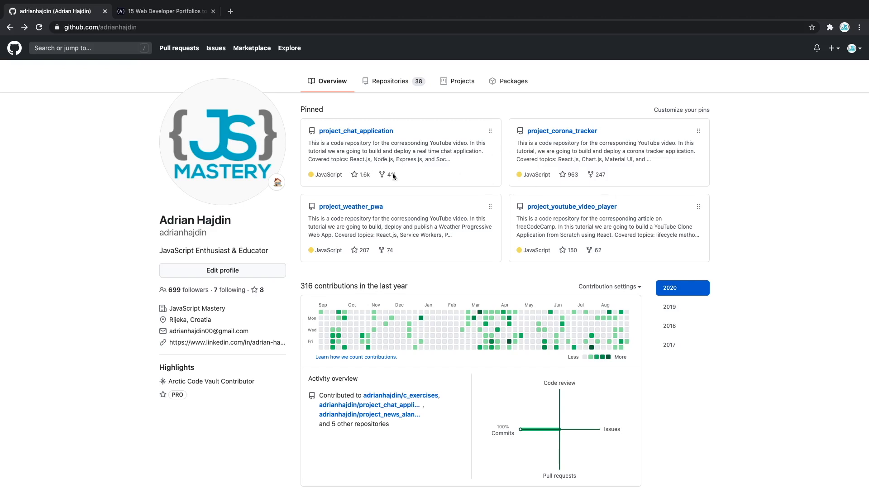
pyautogui.moveTo(527, 275)
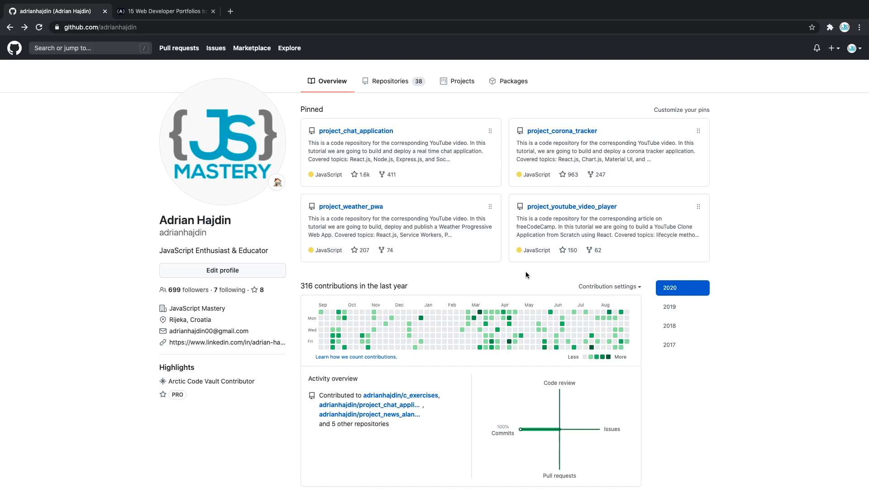
pyautogui.moveTo(507, 186)
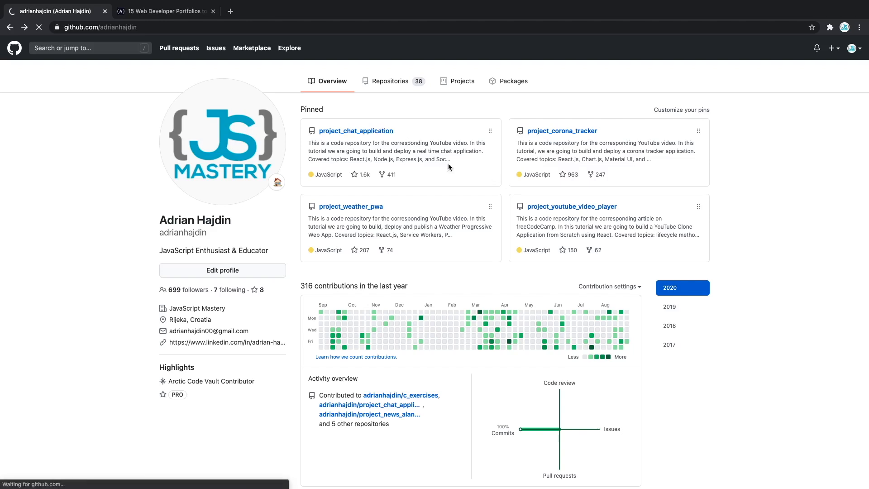
pyautogui.click(356, 131)
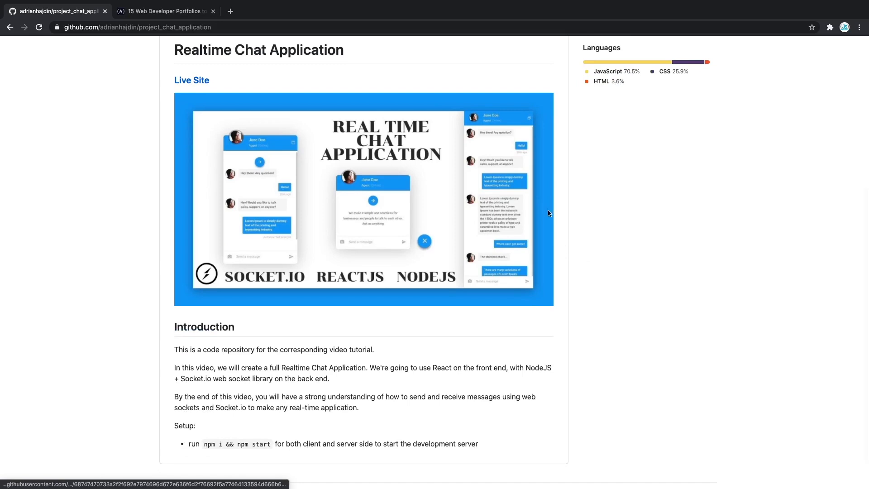
pyautogui.scroll(-3)
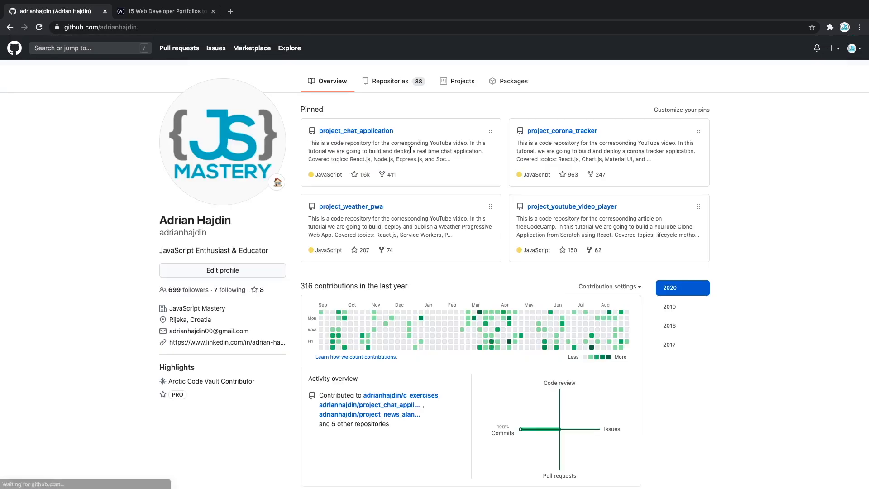
pyautogui.moveTo(480, 174)
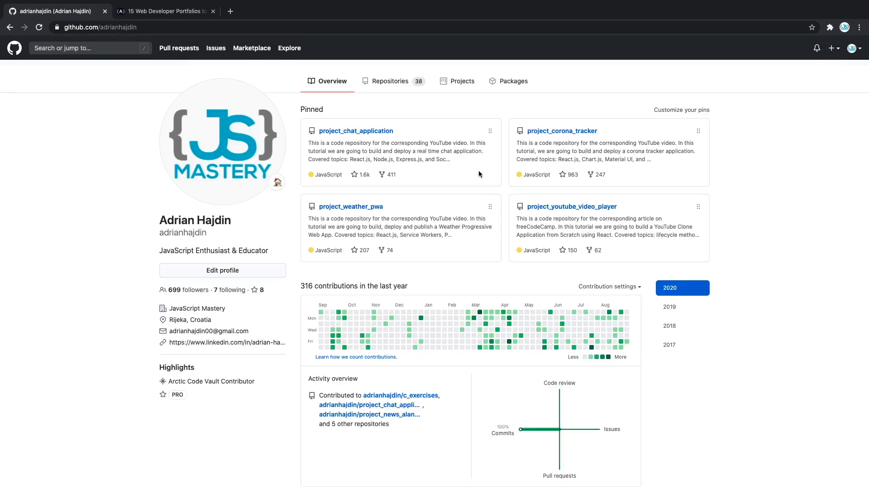
pyautogui.scroll(-3)
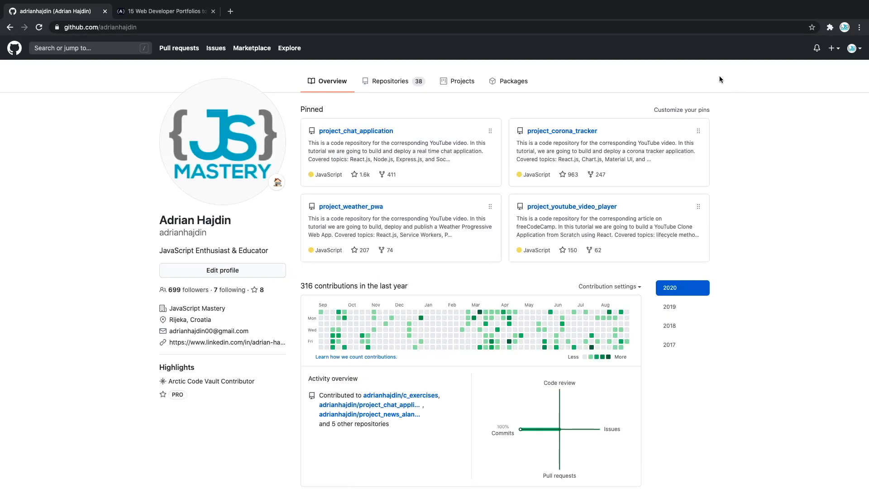
pyautogui.moveTo(620, 92)
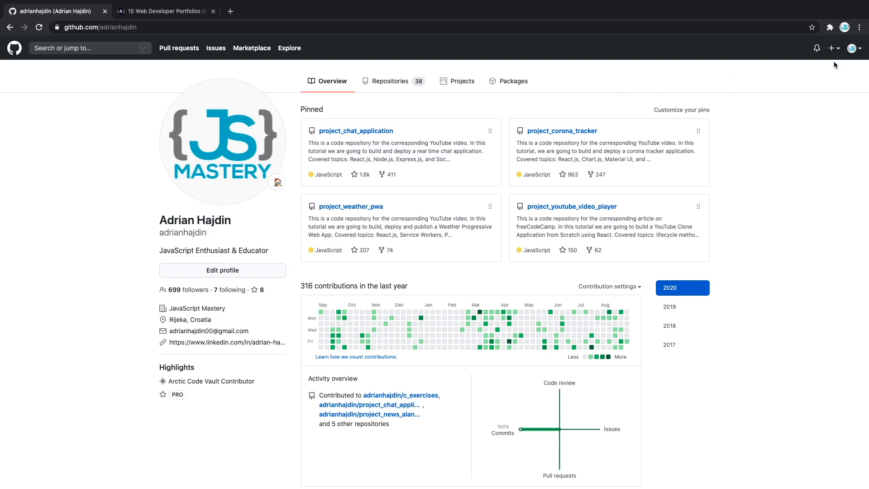
pyautogui.moveTo(746, 71)
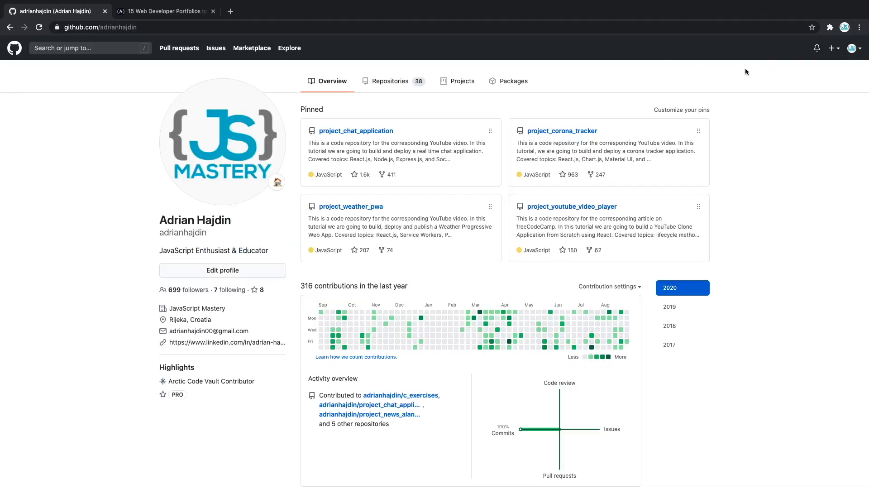
pyautogui.moveTo(845, 65)
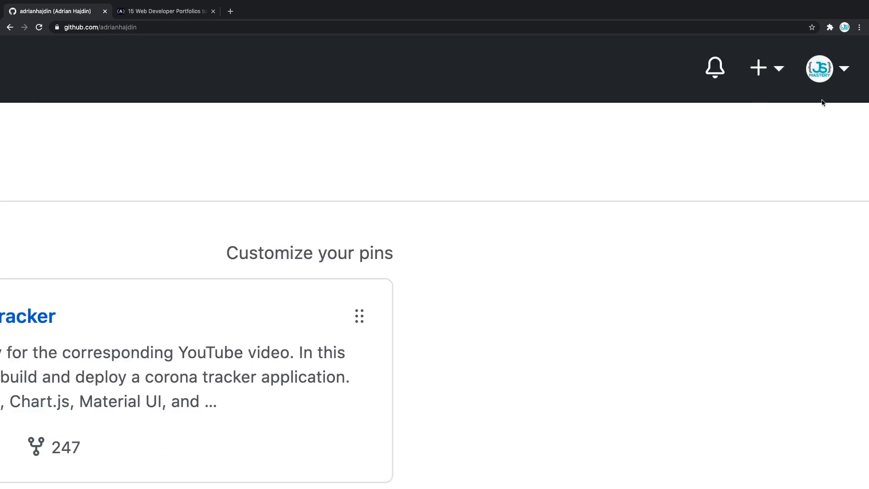
# Step: Begin a new public repository named 'adrianhajdin', triggering the special profile-README notice
pyautogui.click(766, 68)
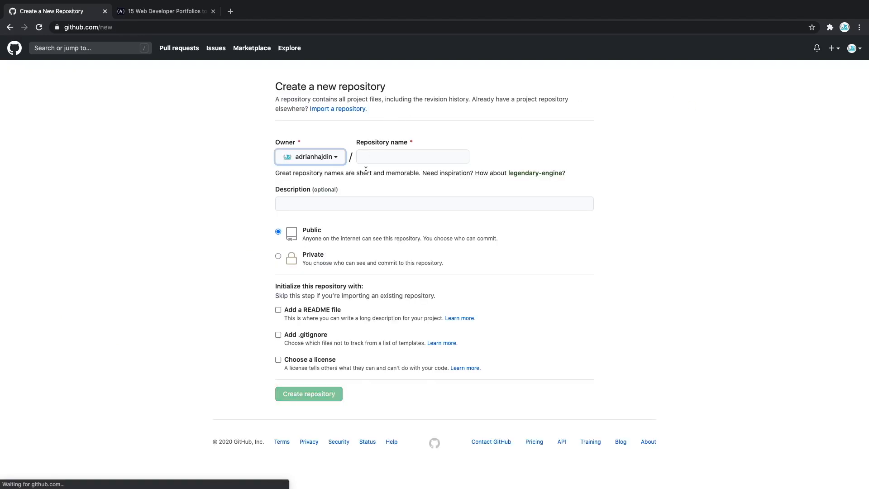
pyautogui.click(309, 394)
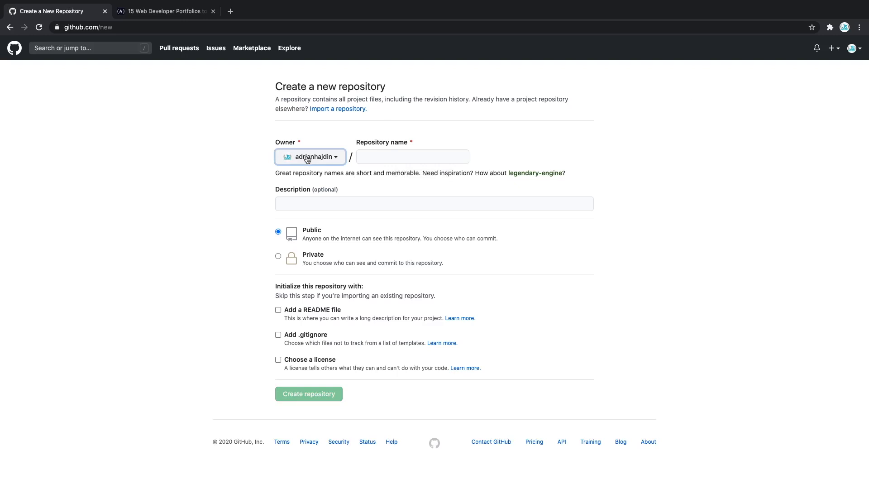
pyautogui.write('adrianhajdin')
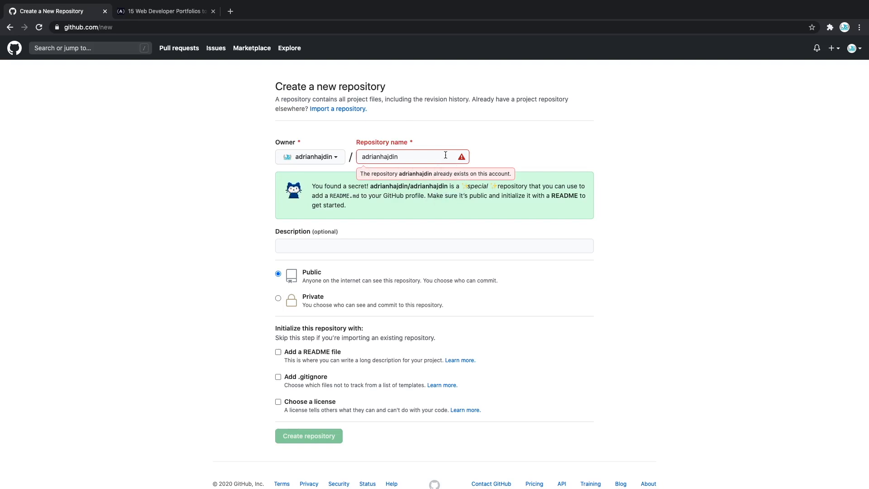
pyautogui.moveTo(415, 206)
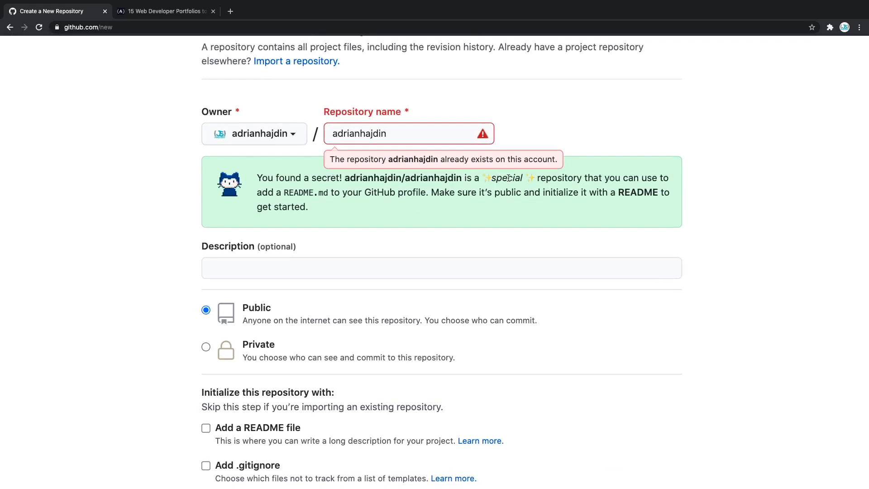
pyautogui.moveTo(315, 189)
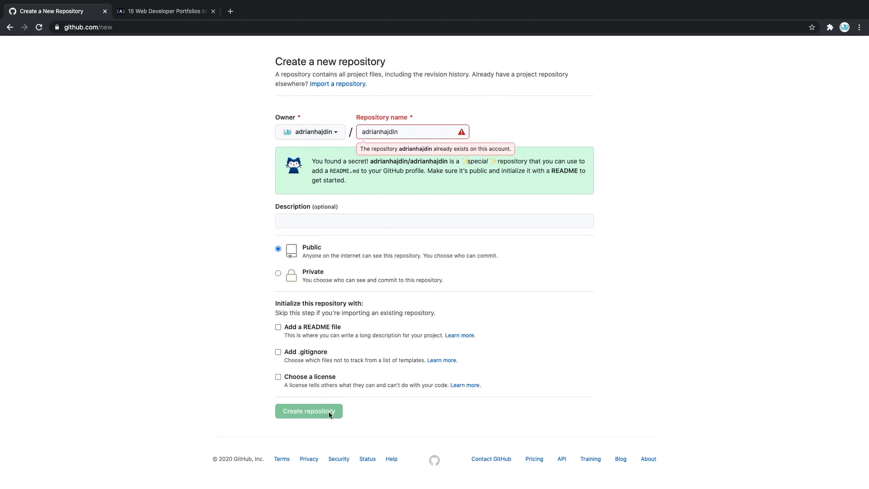
# Step: Edit the adrianhajdin/adrianhajdin README.md to read 'Hello, World!' and commit it
pyautogui.click(309, 411)
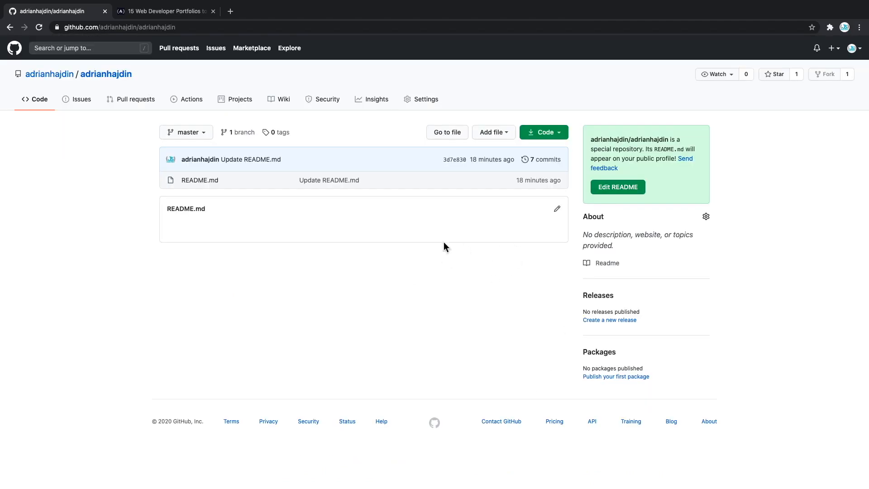
pyautogui.moveTo(390, 192)
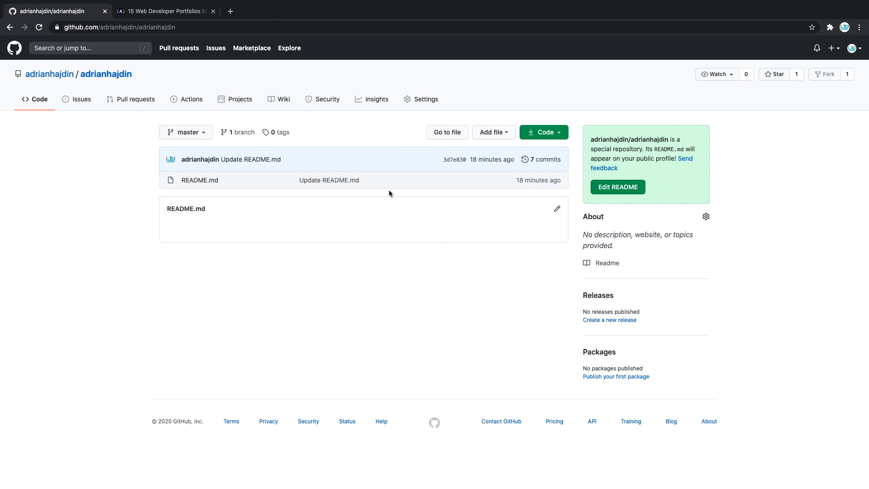
pyautogui.moveTo(664, 145)
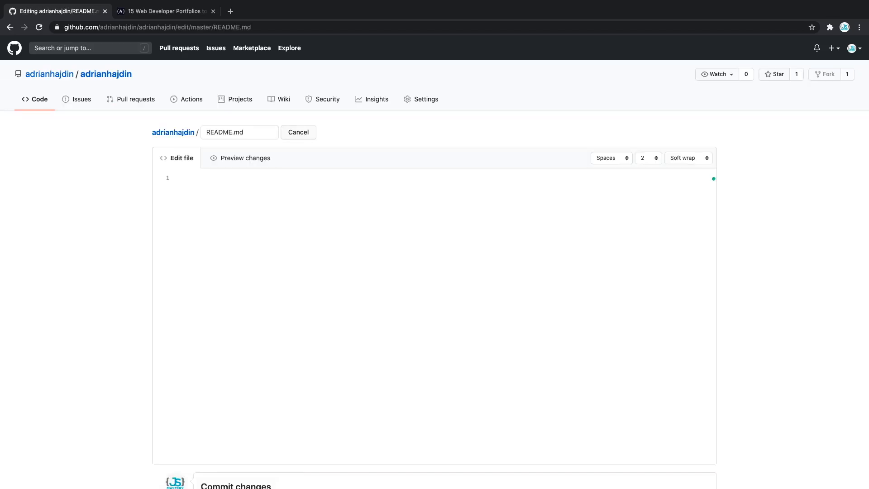
pyautogui.write('Hello')
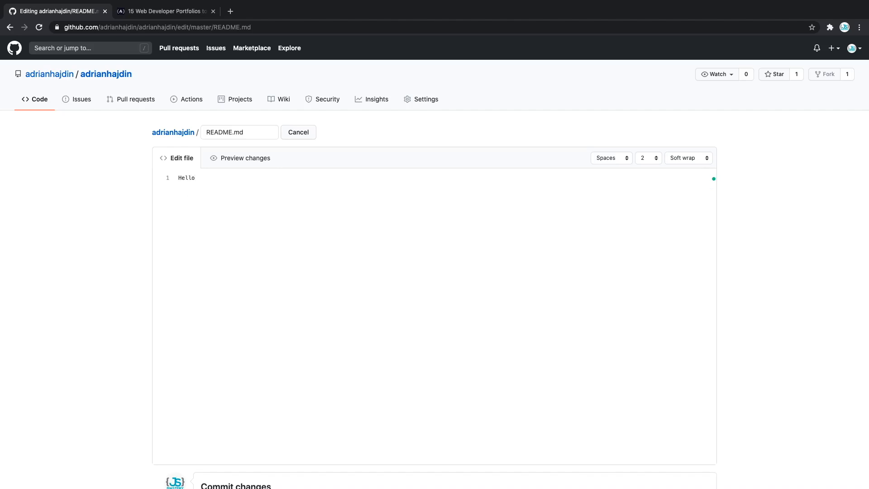
pyautogui.write(', World')
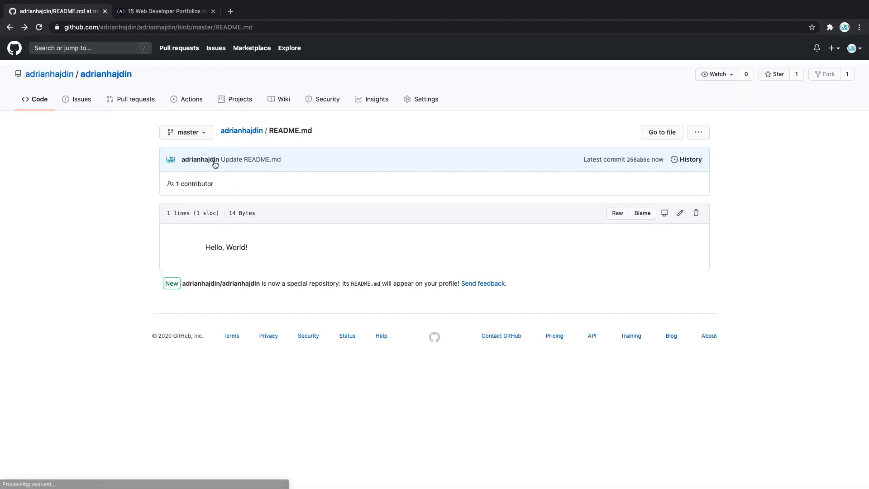
# Step: View the profile Overview now showing the 'Hello, World!' README card at top
pyautogui.click(200, 160)
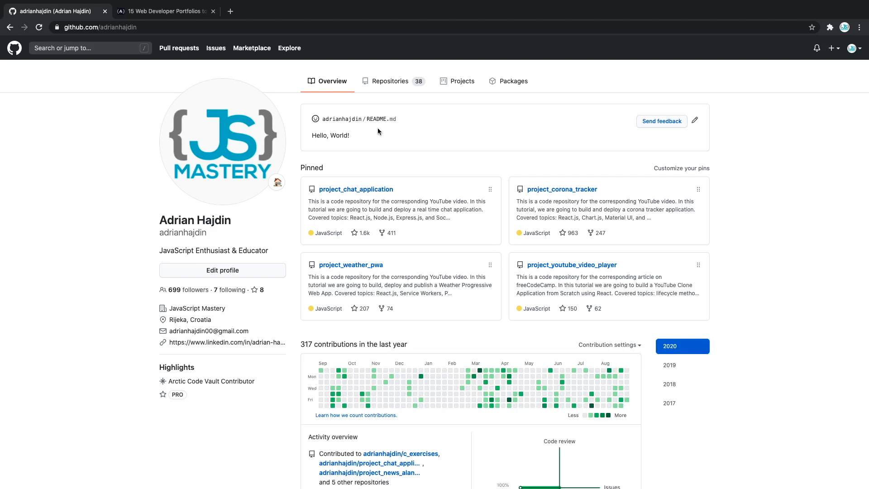
pyautogui.moveTo(367, 134)
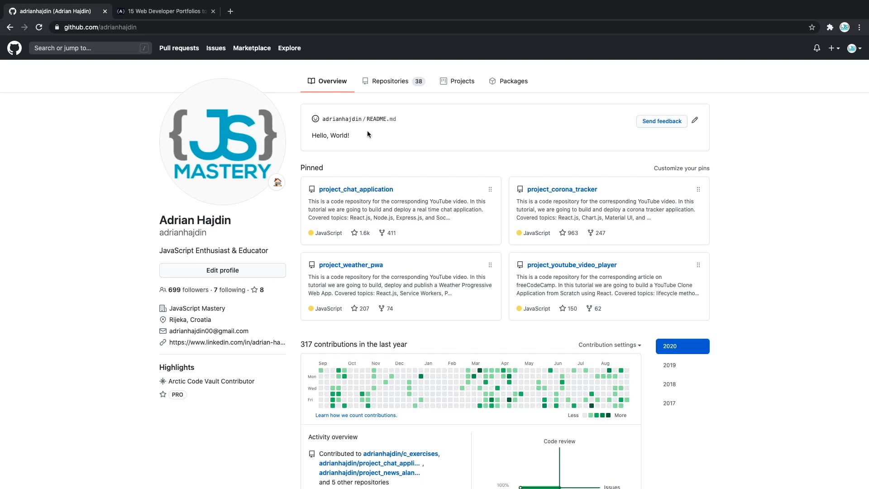
pyautogui.moveTo(420, 136)
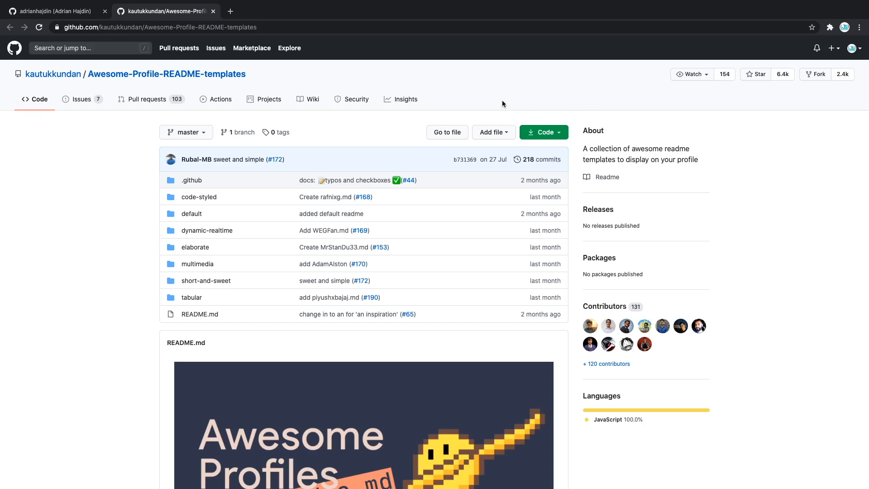
# Step: In Awesome-Profile-README-templates, open the code-styled folder and two templates in new tabs
pyautogui.scroll(-3)
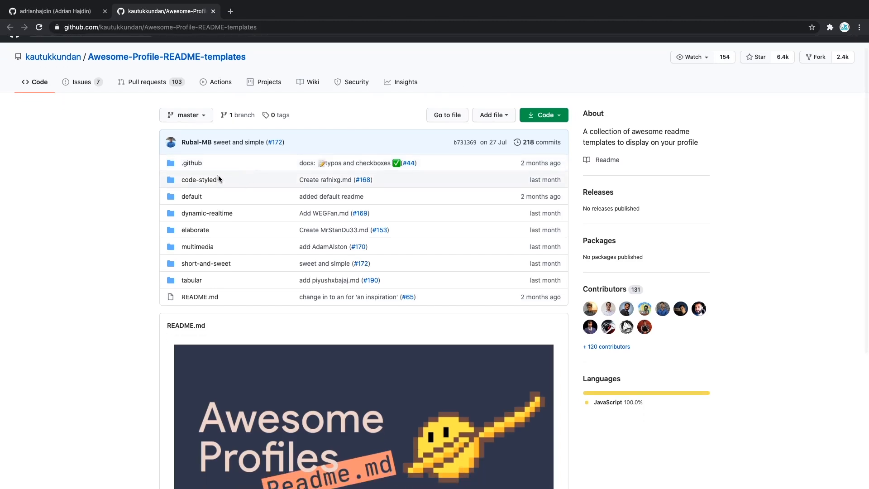
pyautogui.click(199, 179)
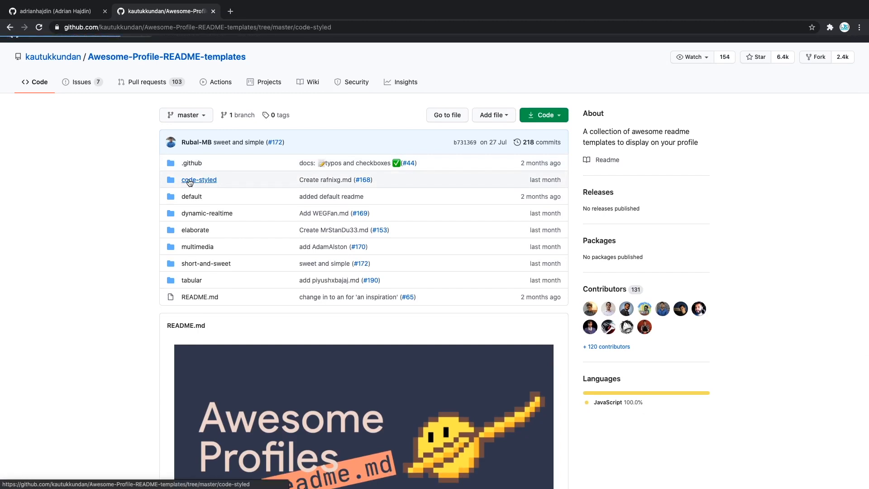
pyautogui.click(199, 179)
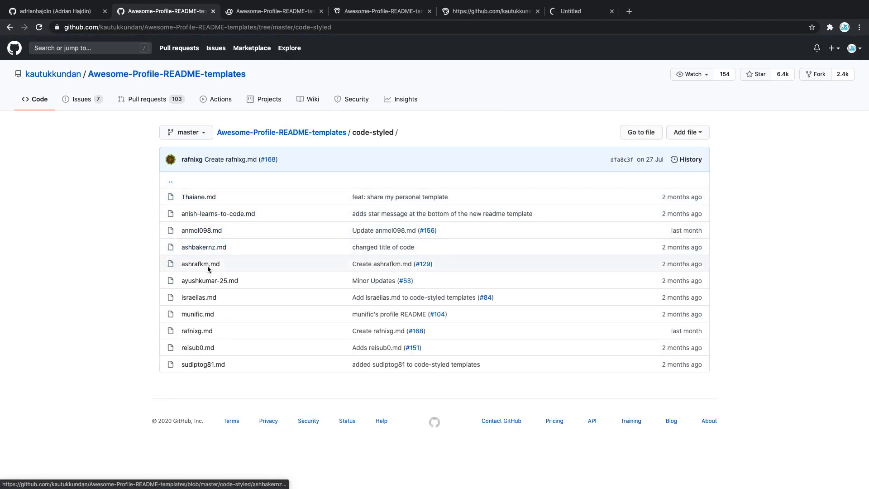
pyautogui.click(199, 196)
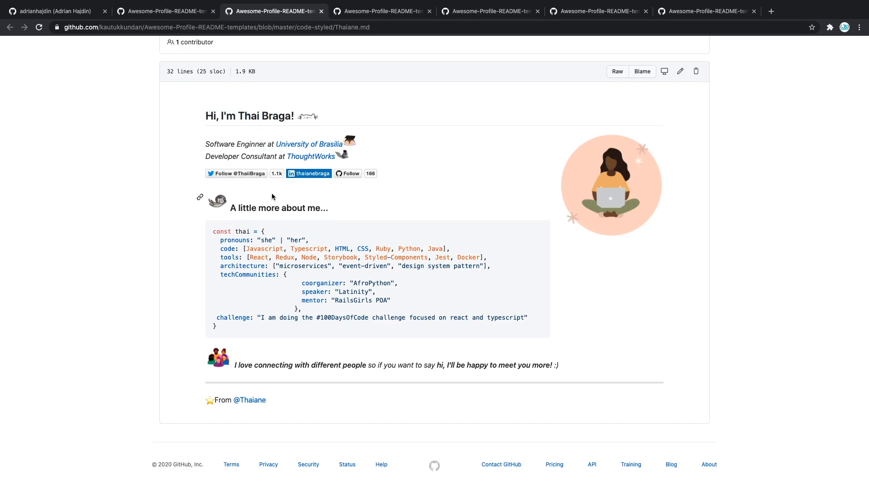
pyautogui.moveTo(181, 153)
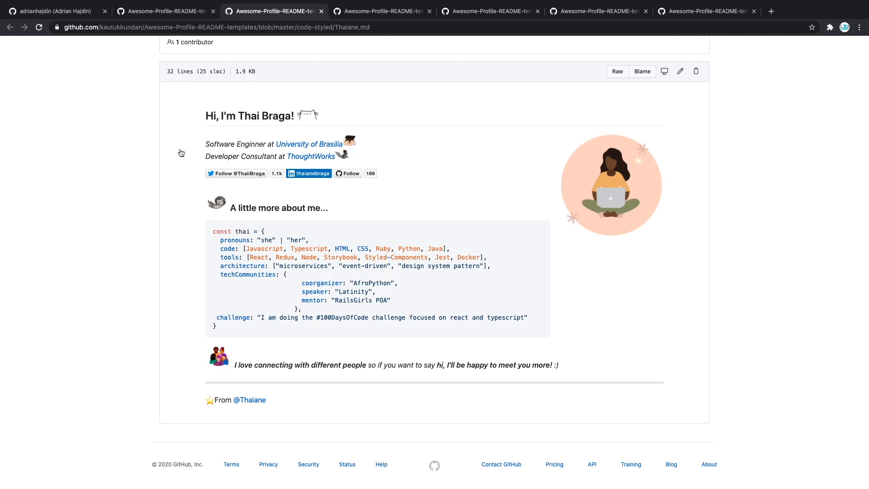
pyautogui.moveTo(289, 125)
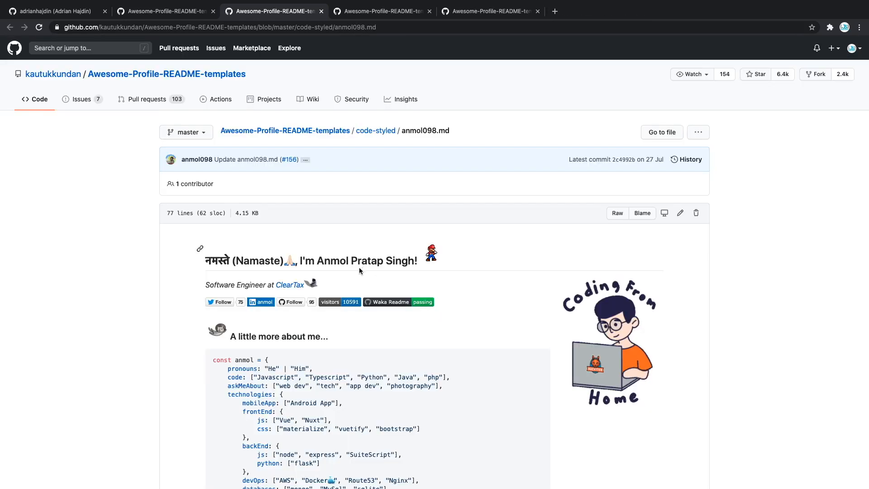
# Step: Read through the opened code-styled templates and return to the repository's main page
pyautogui.scroll(-3)
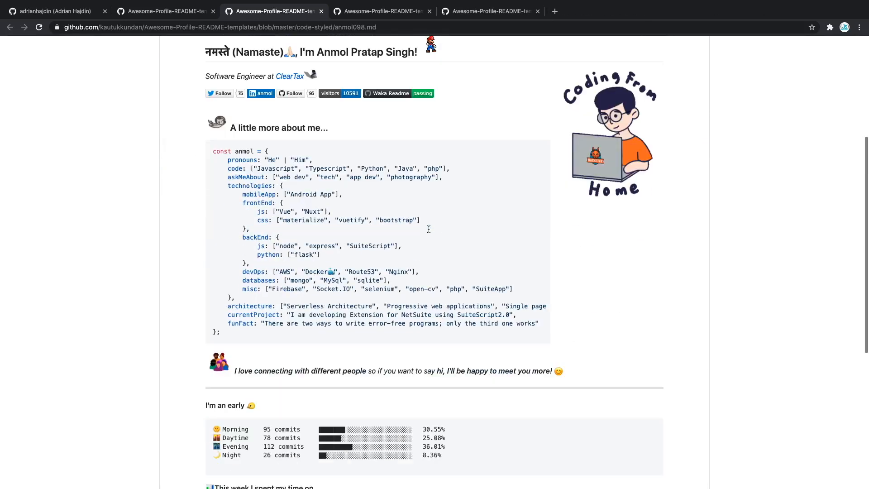
pyautogui.scroll(-3)
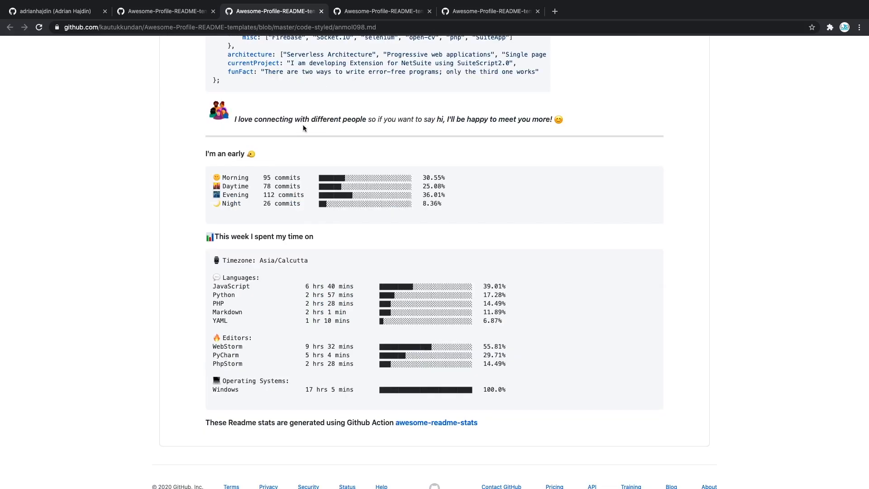
pyautogui.moveTo(264, 149)
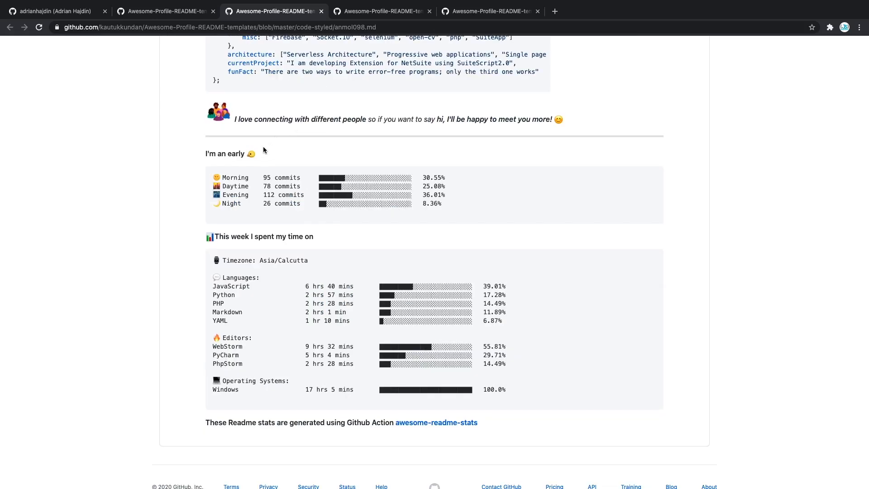
pyautogui.scroll(-3)
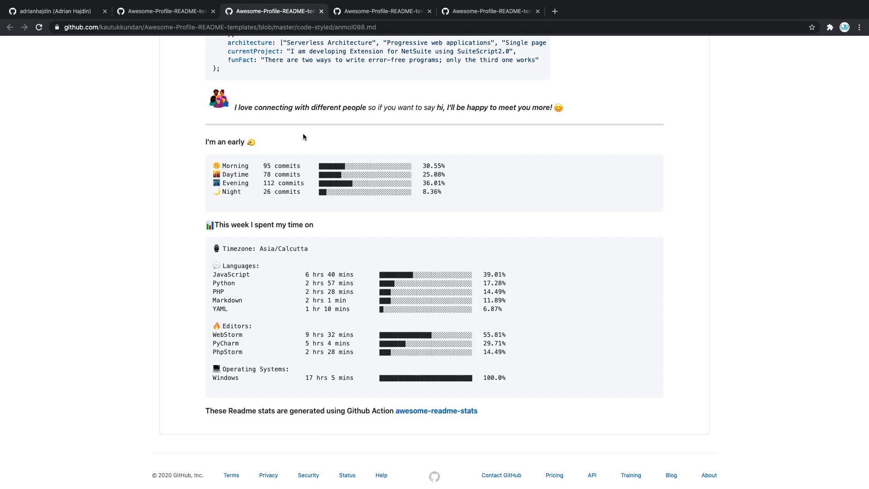
pyautogui.moveTo(329, 220)
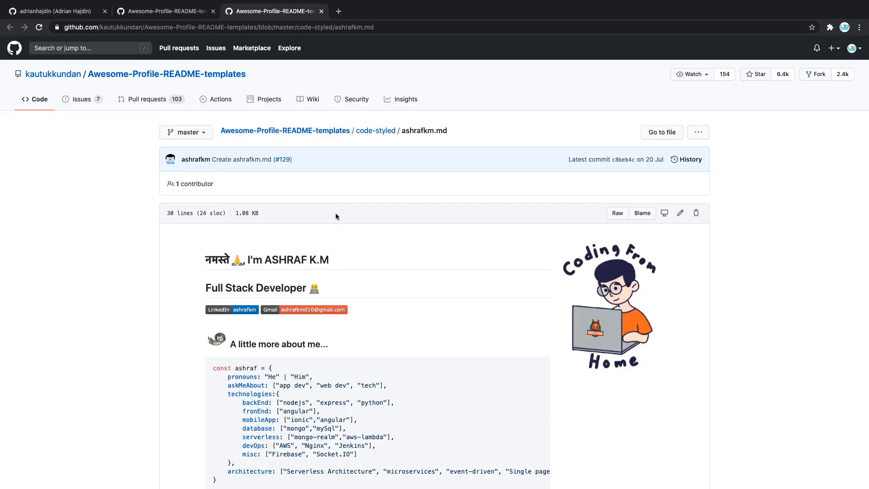
pyautogui.scroll(-3)
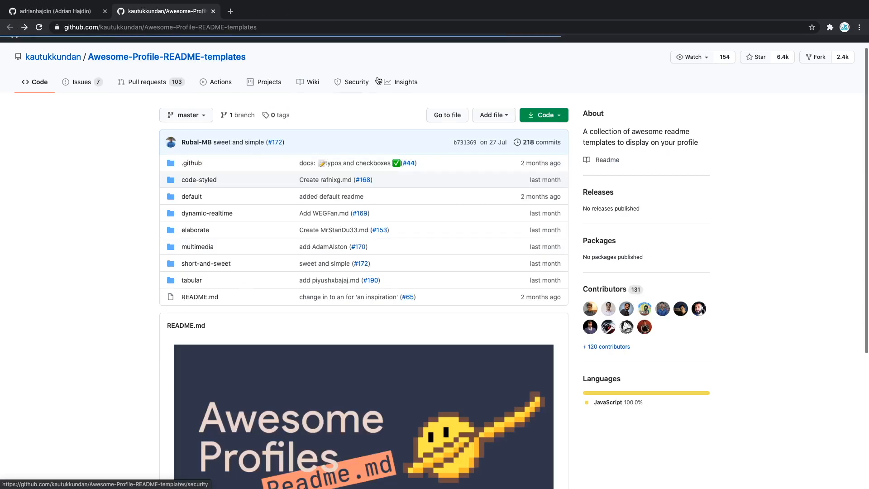
pyautogui.moveTo(206, 266)
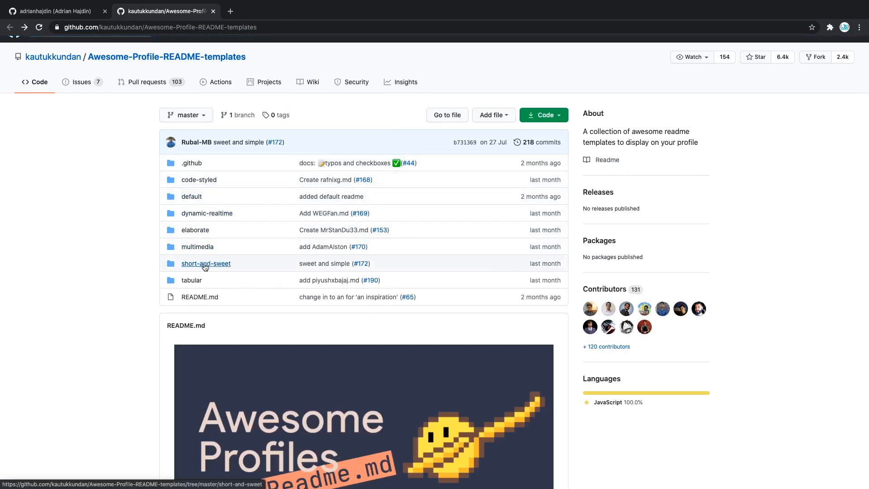
# Step: View the short-and-sweet AVS1508 'Hey there! I'm Aditya' template, close extra tabs and show its raw source
pyautogui.click(207, 264)
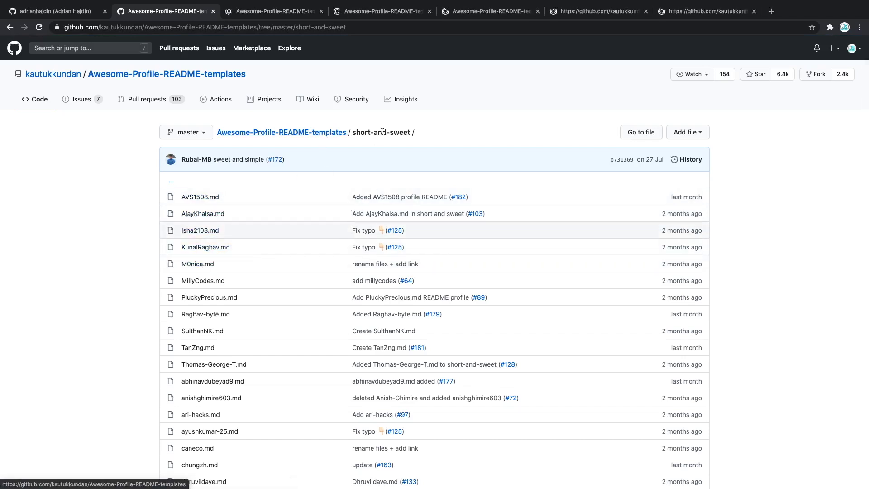
pyautogui.click(201, 197)
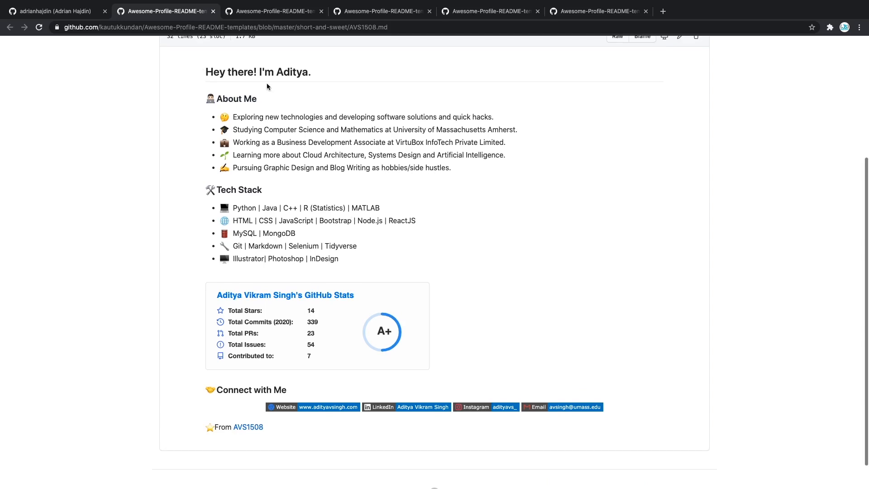
pyautogui.doubleClick(240, 191)
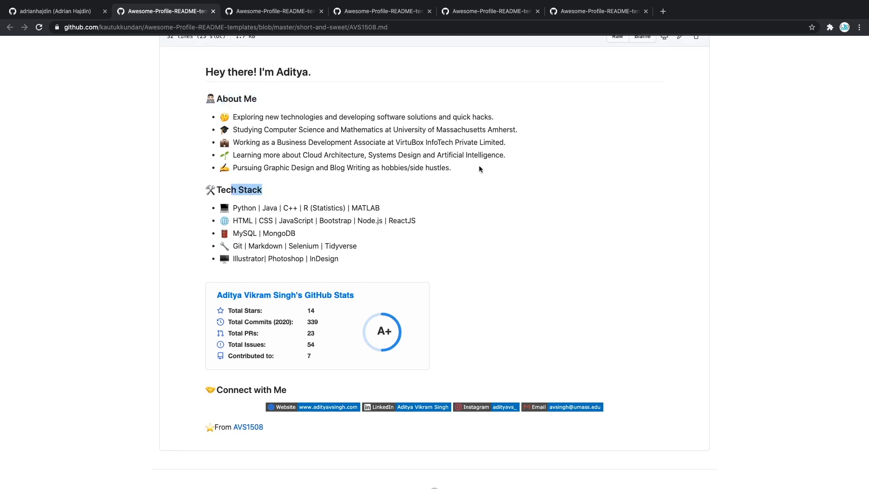
pyautogui.scroll(-3)
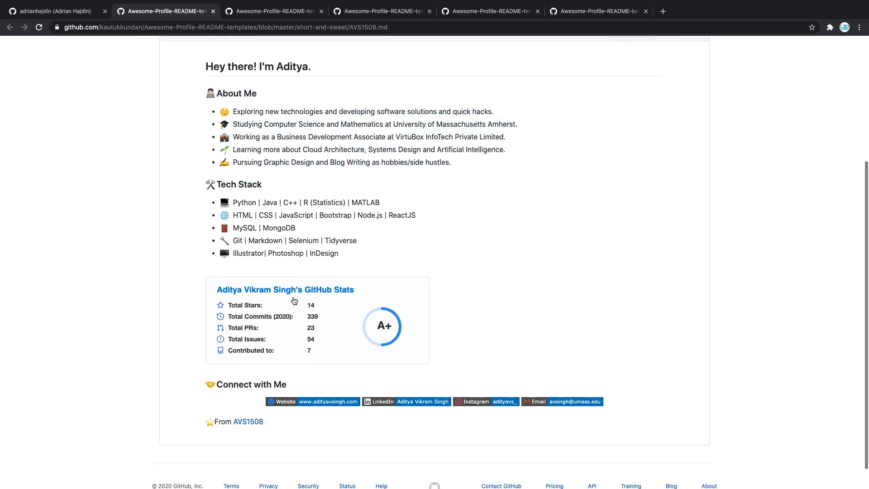
pyautogui.scroll(-3)
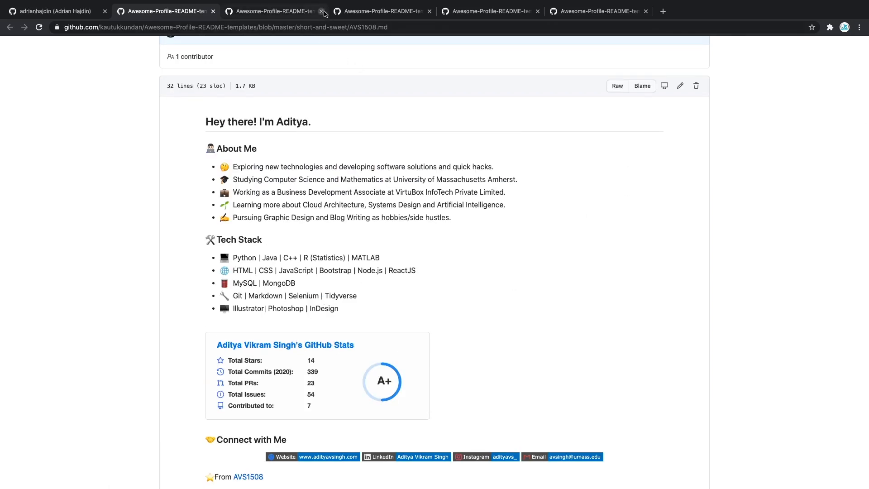
pyautogui.click(320, 11)
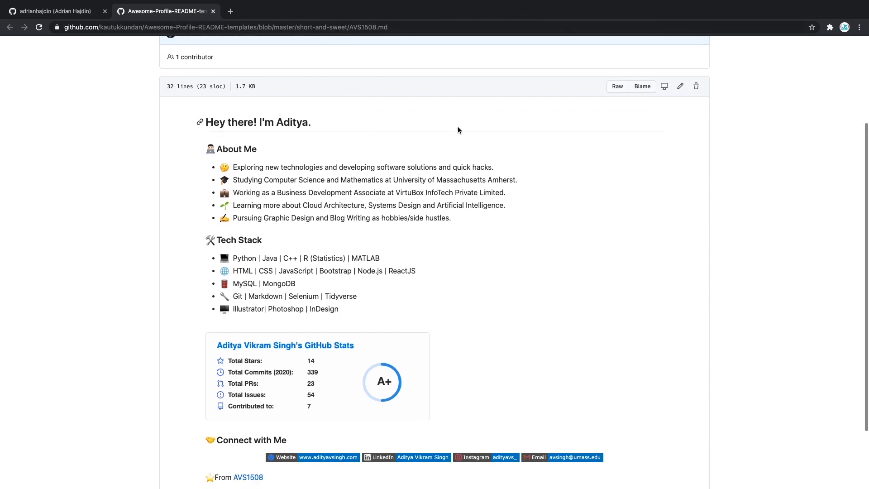
pyautogui.click(617, 87)
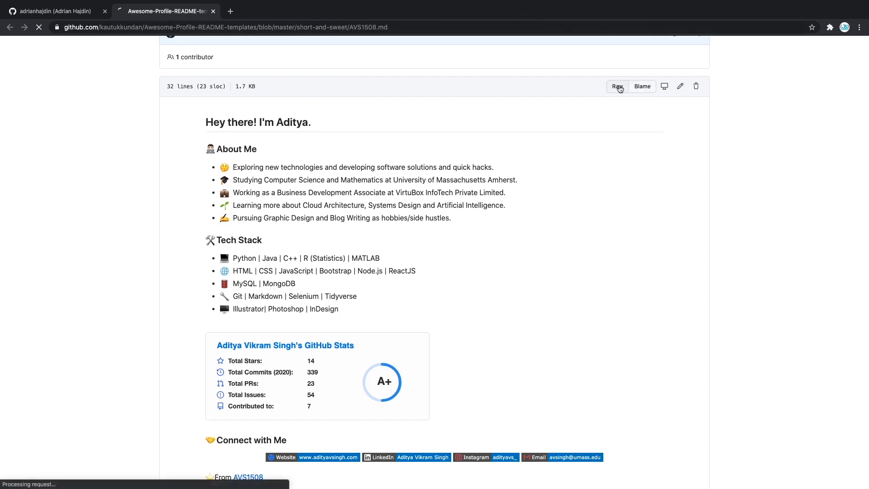
# Step: Copy the AVS1508 template's raw markdown and return to the GitHub profile page
pyautogui.click(618, 86)
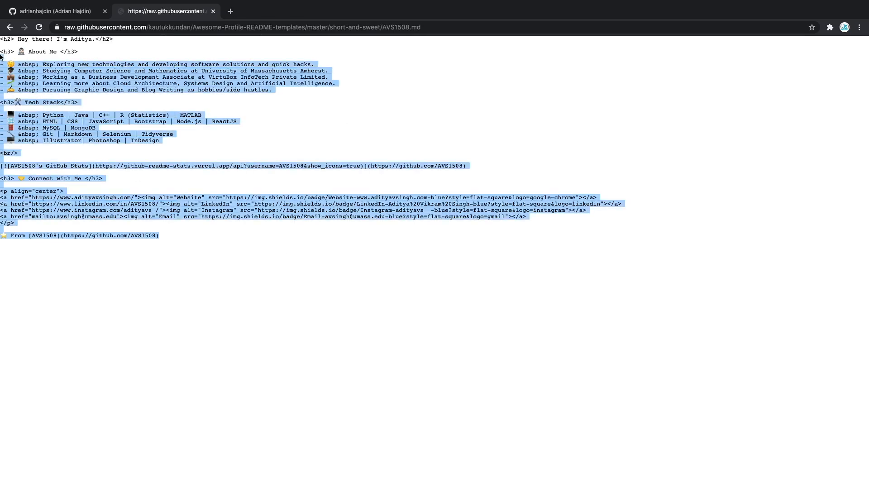
pyautogui.click(55, 12)
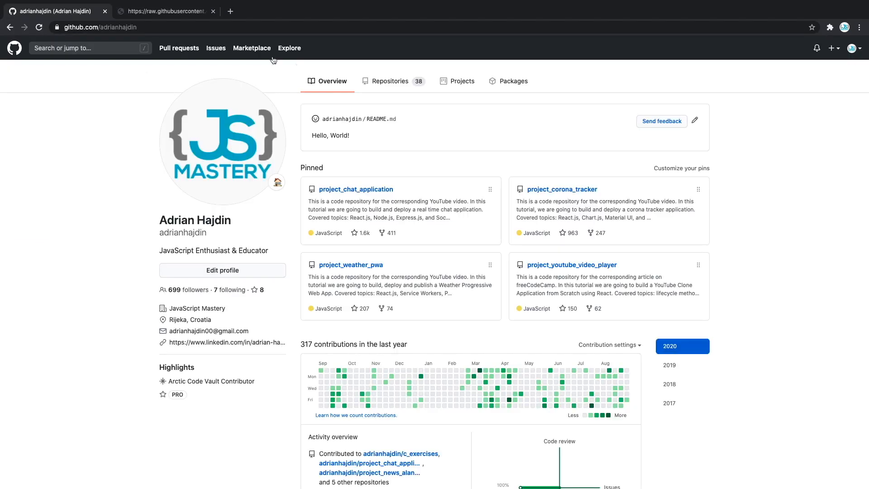
pyautogui.moveTo(695, 120)
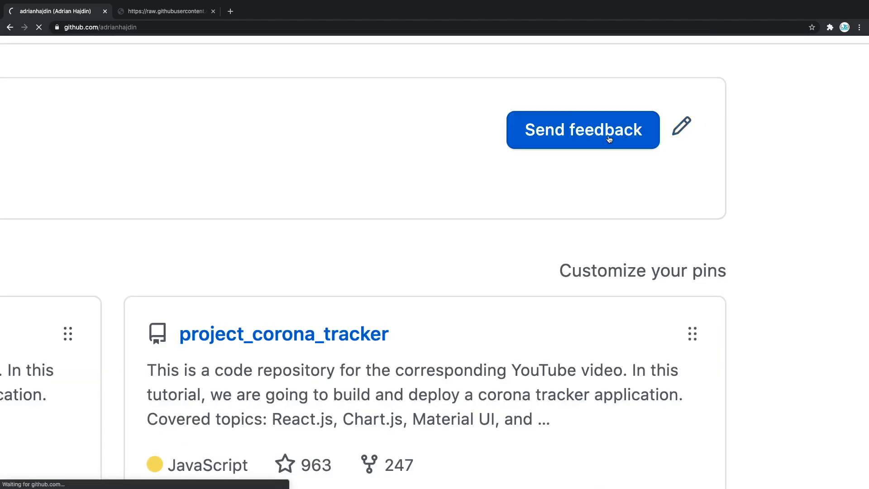
# Step: Paste the template into the profile README, greeting Adrian with adrianhajdin's stats, and commit
pyautogui.click(683, 127)
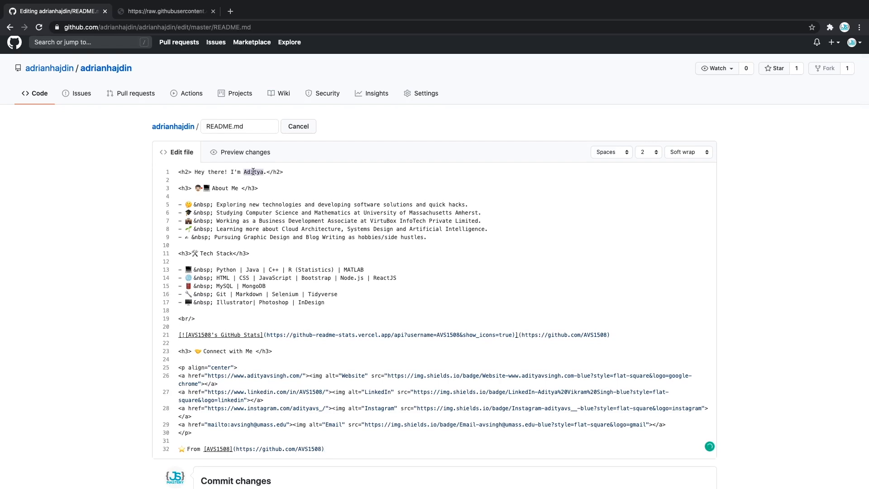
pyautogui.write('Adrian')
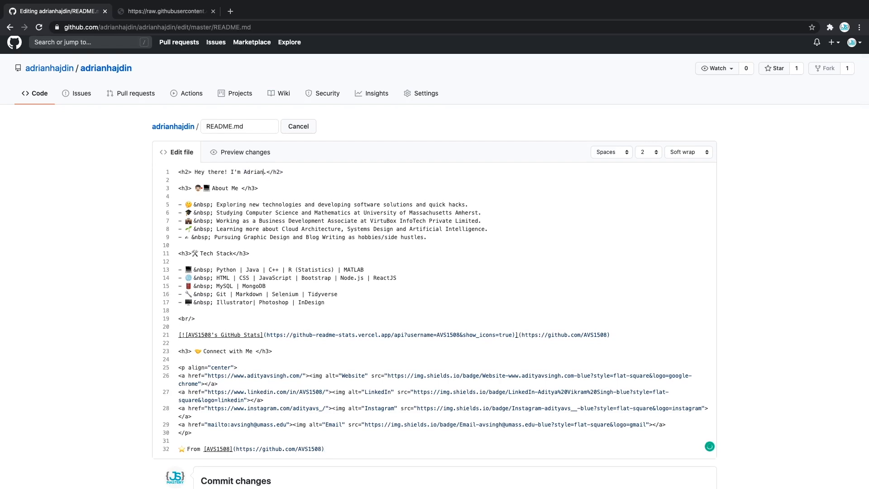
pyautogui.scroll(-3)
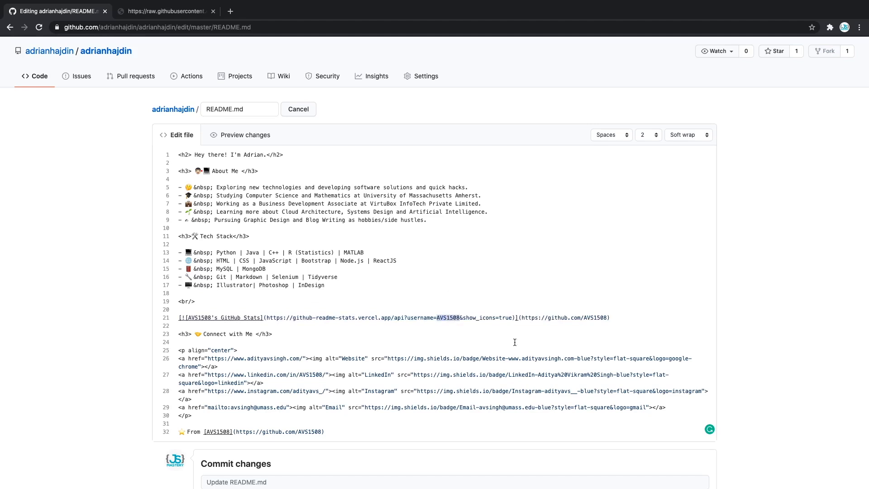
pyautogui.write('adrianhajdin')
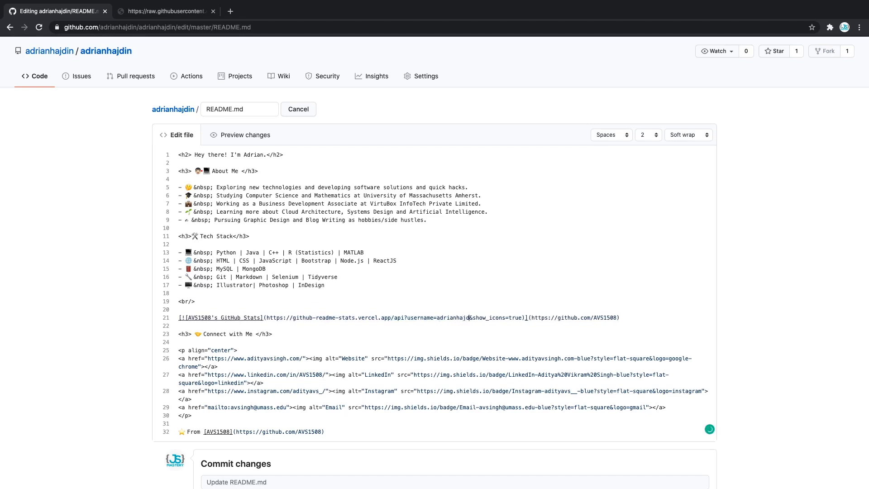
pyautogui.scroll(-3)
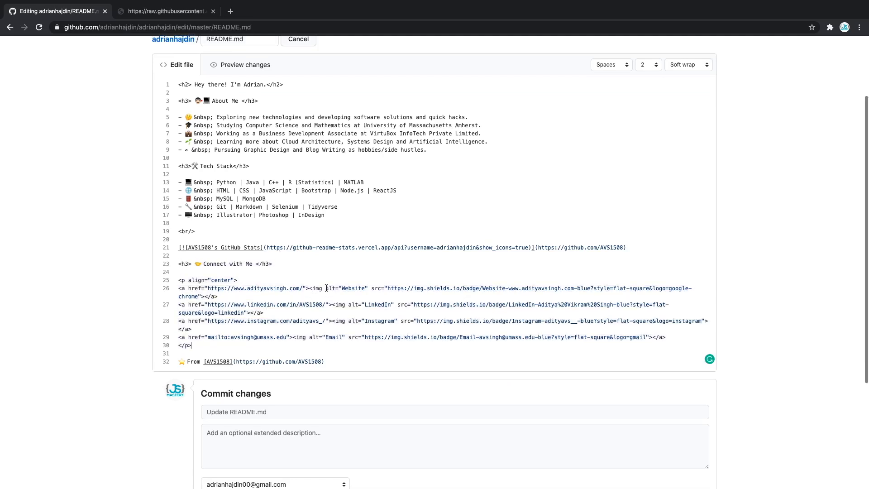
pyautogui.scroll(-3)
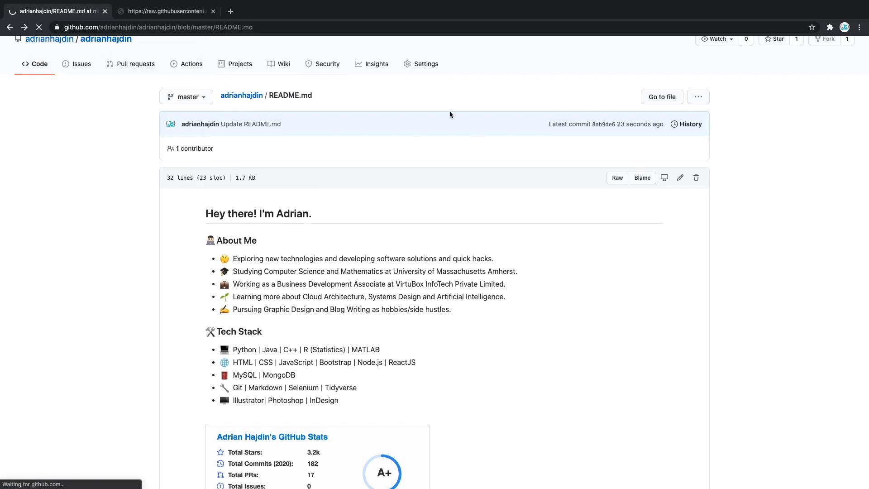
# Step: Review the rendered README from greeting and Tech Stack to Connect with Me, pinned repos and contributions
pyautogui.click(49, 38)
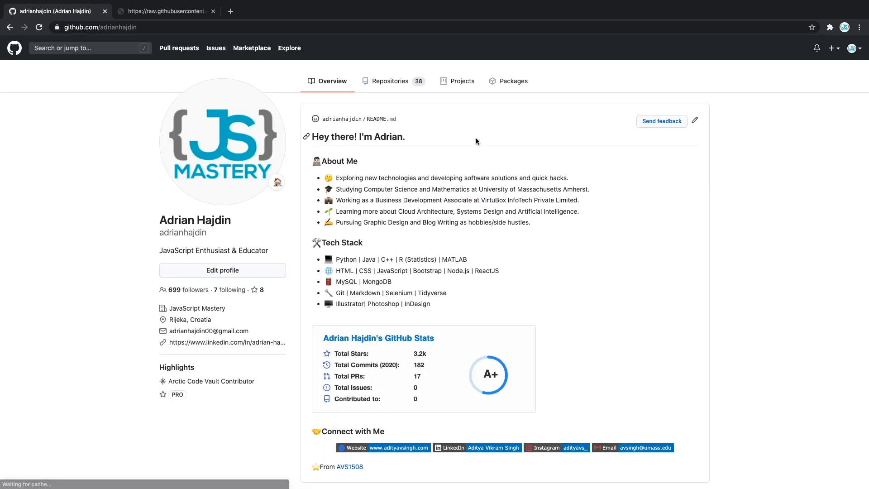
pyautogui.scroll(-3)
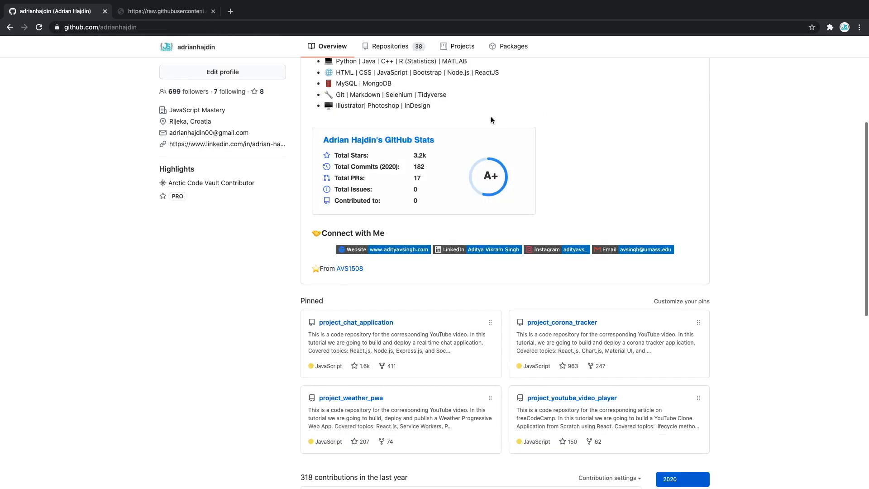
pyautogui.scroll(-3)
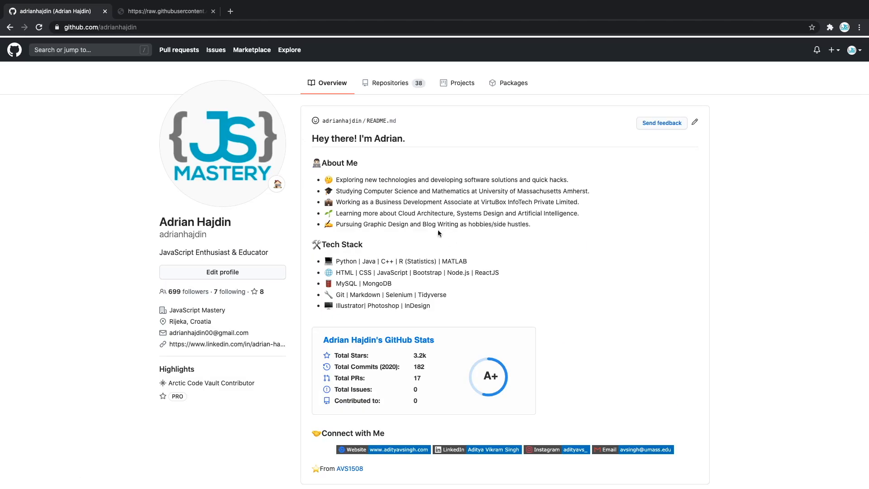
pyautogui.moveTo(318, 244); pyautogui.dragTo(467, 301)
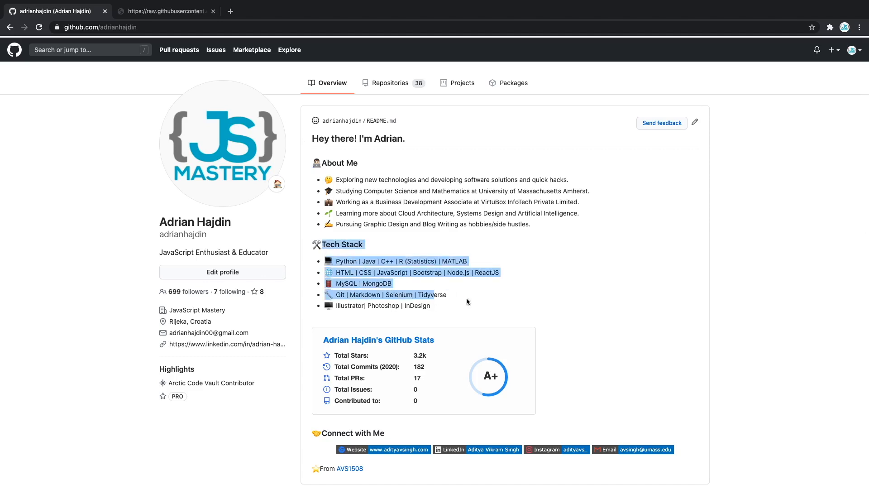
pyautogui.click(467, 301)
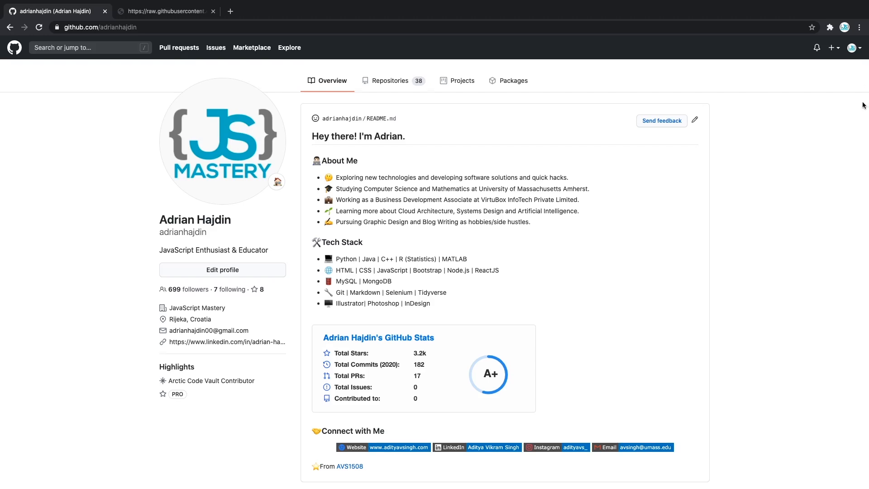
pyautogui.scroll(-3)
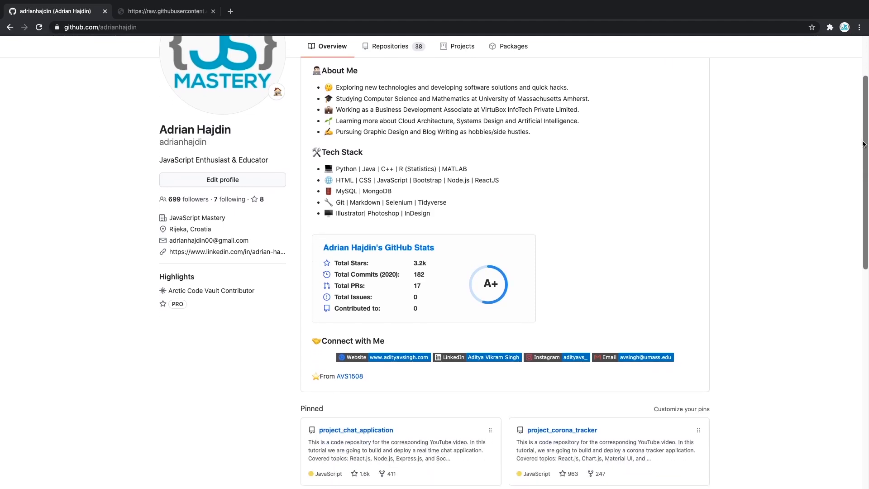
pyautogui.scroll(-3)
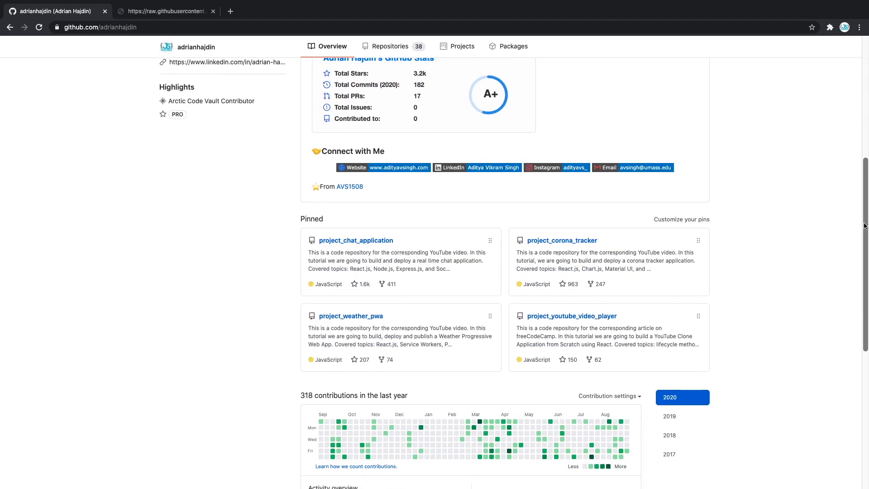
pyautogui.scroll(-3)
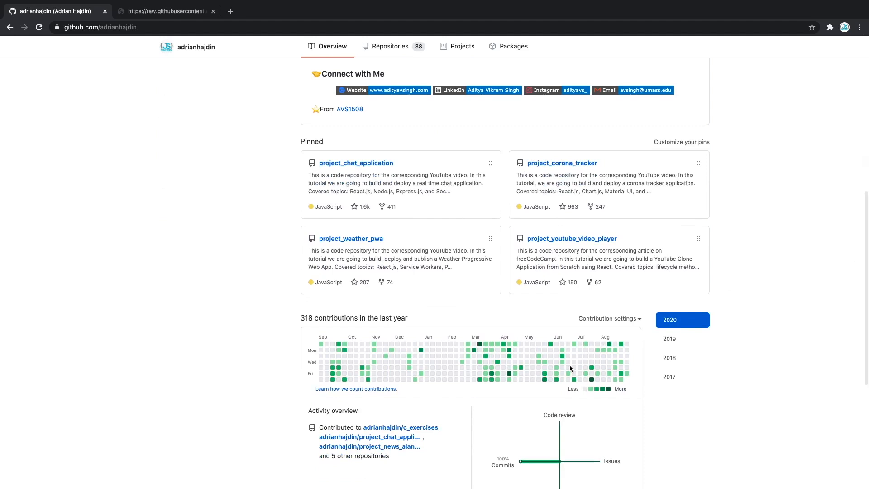
pyautogui.moveTo(632, 208)
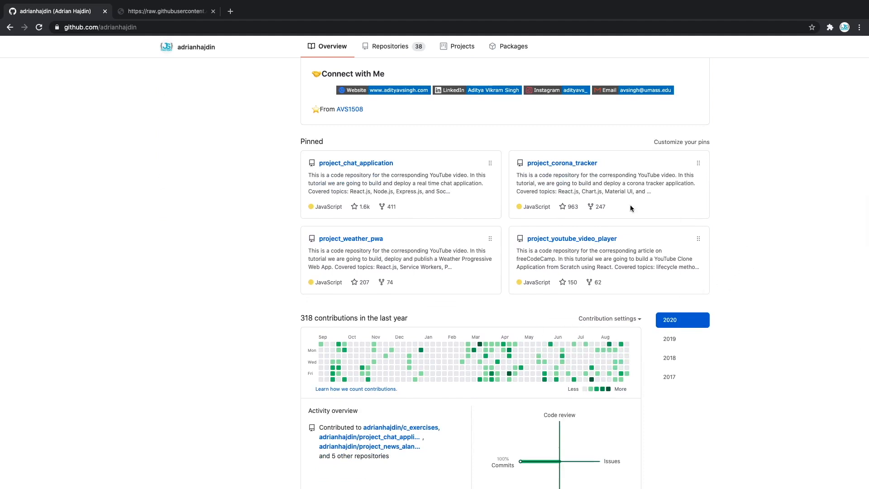
pyautogui.moveTo(374, 164)
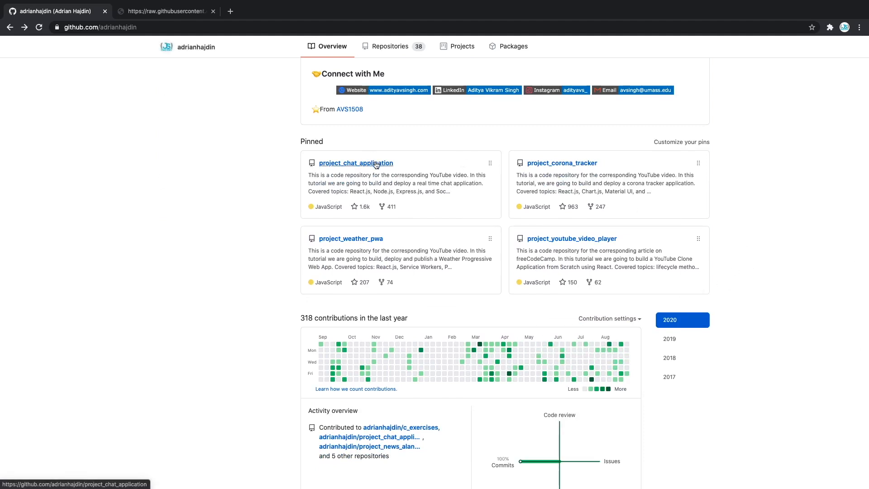
# Step: Go to the project_chat_application repository from its pinned card and look down its file list and README
pyautogui.click(356, 163)
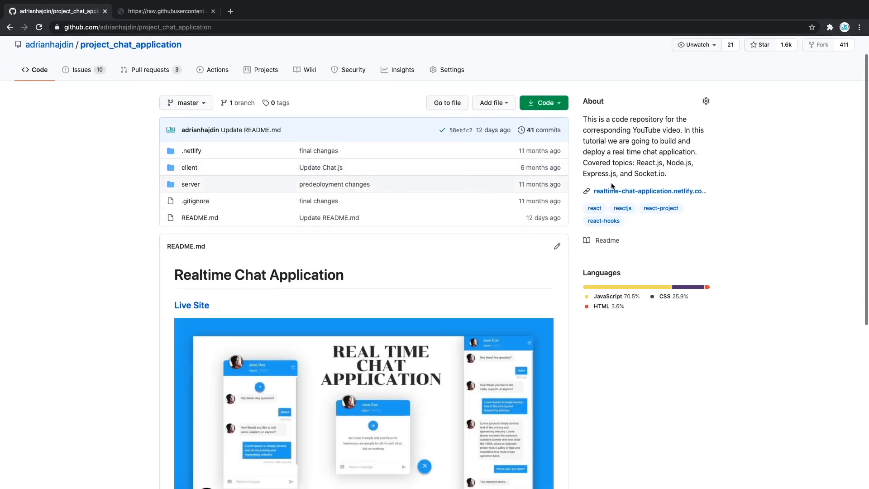
pyautogui.scroll(-3)
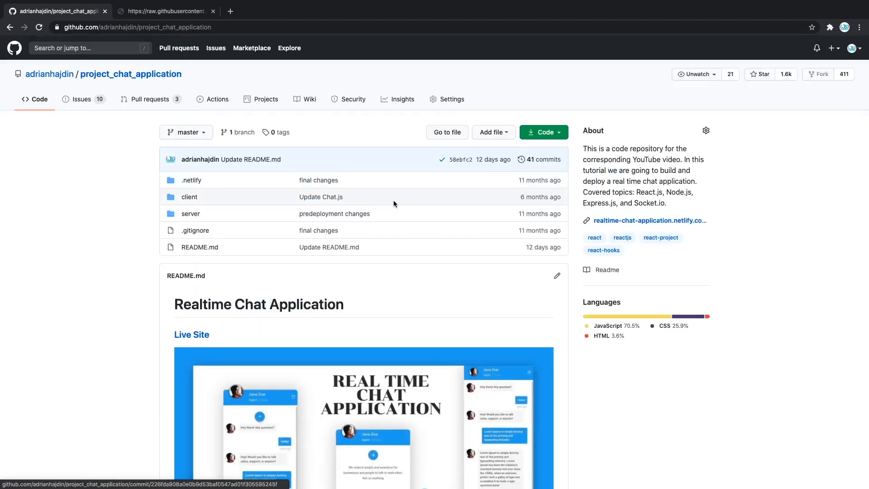
pyautogui.moveTo(42, 96)
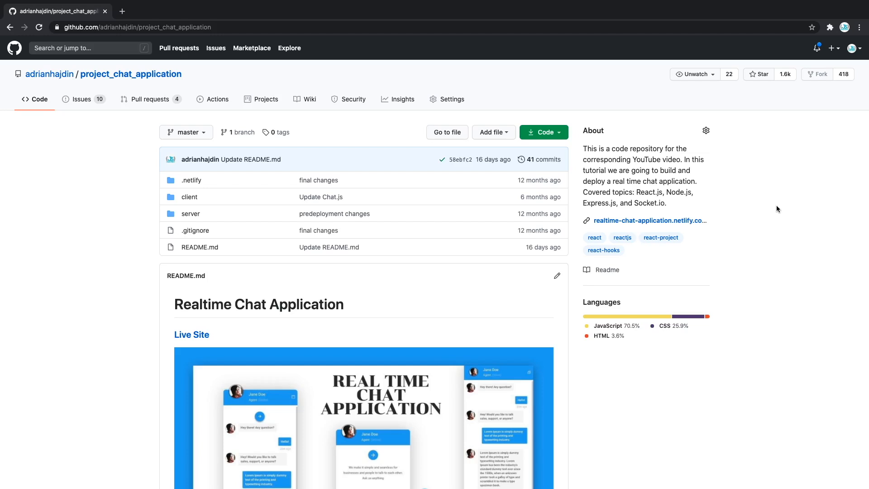
pyautogui.scroll(-3)
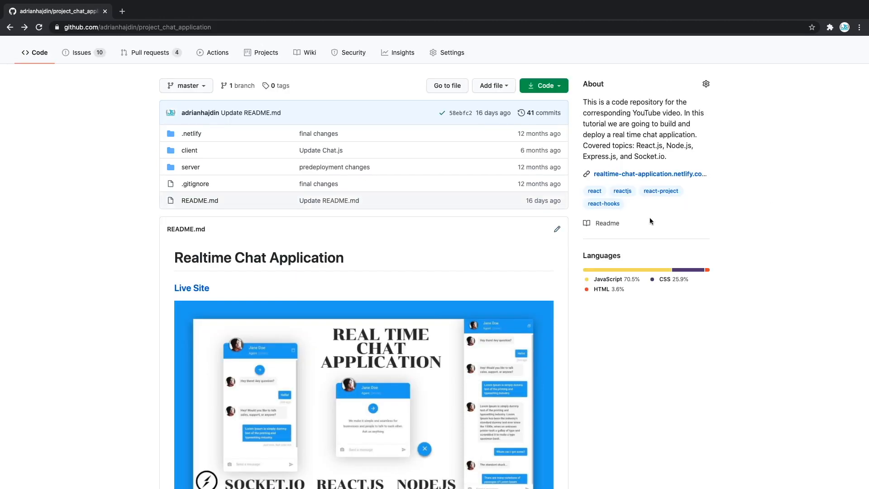
pyautogui.moveTo(557, 230)
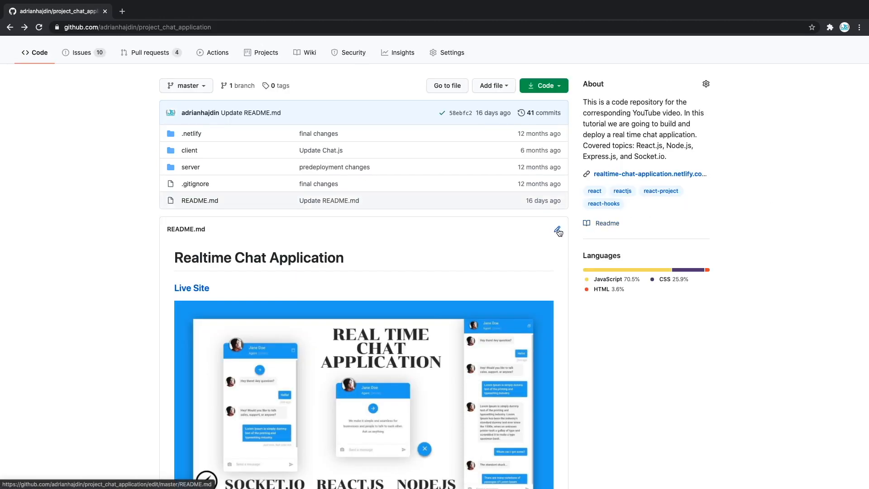
# Step: Edit README.md and select the live site address in its markdown
pyautogui.click(556, 231)
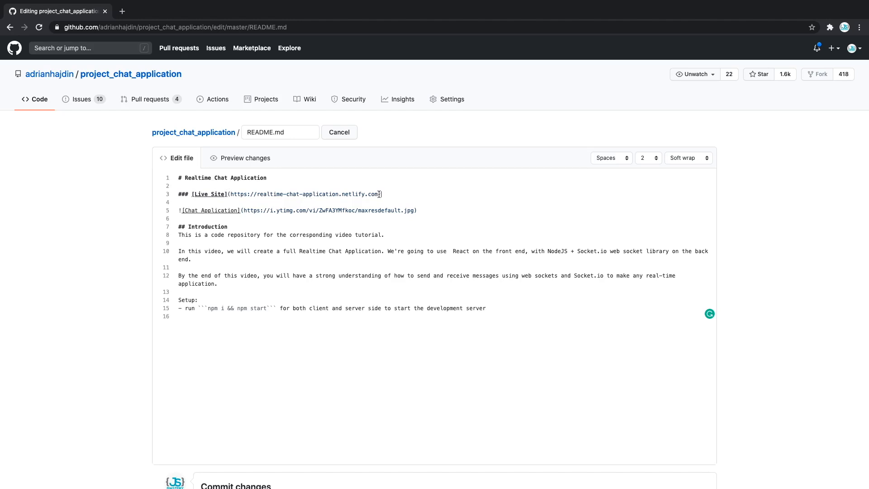
pyautogui.doubleClick(218, 193)
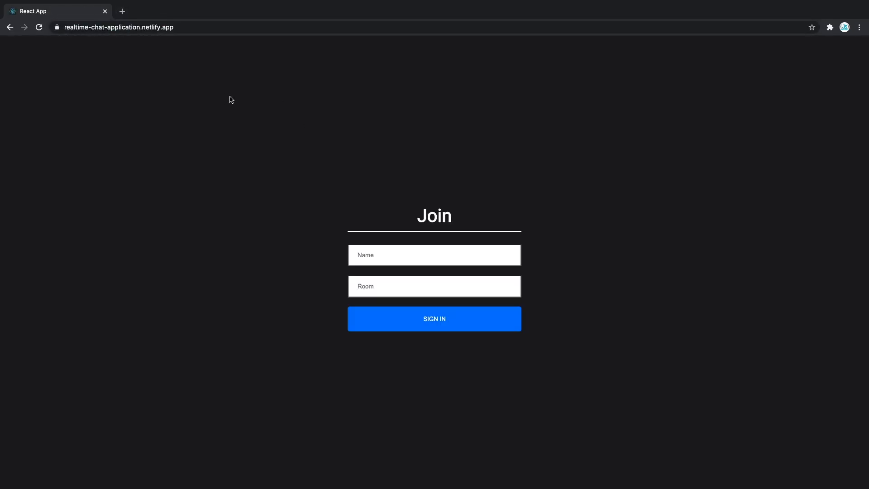
pyautogui.moveTo(9, 27)
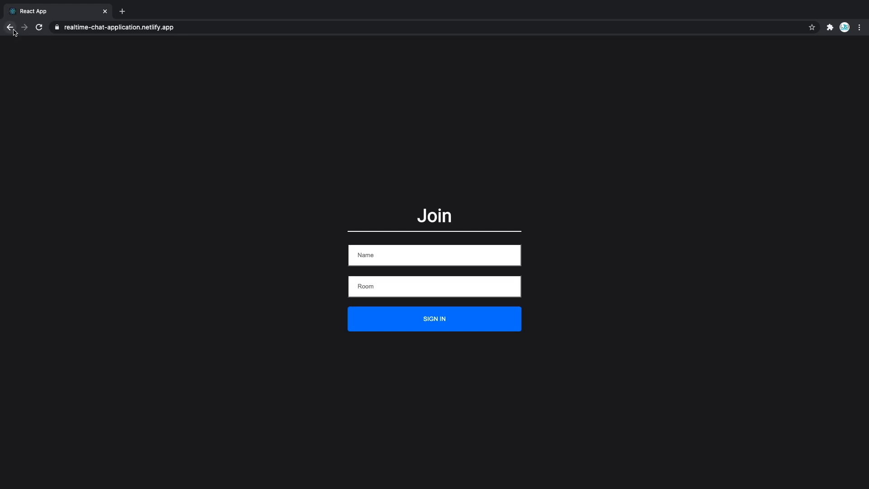
pyautogui.moveTo(9, 28)
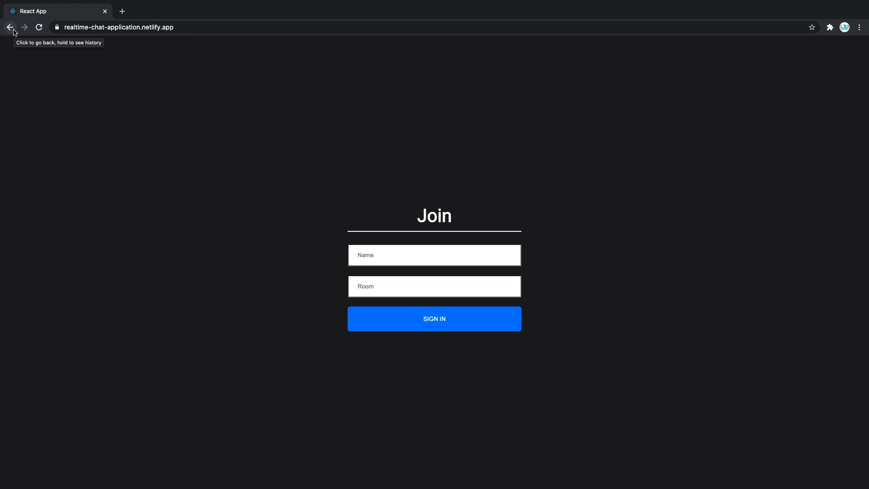
# Step: Return from the live Netlify Join page to the GitHub README editor
pyautogui.click(10, 26)
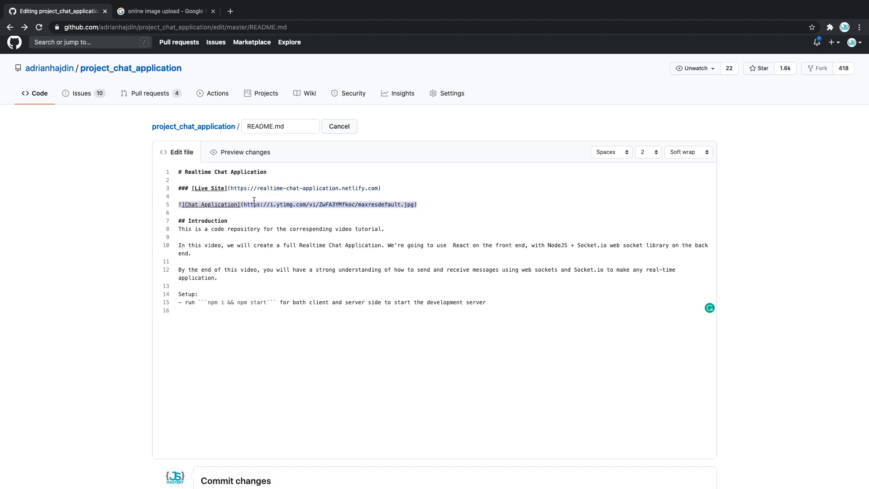
# Step: Select the image URL inside the Chat Application screenshot markdown line
pyautogui.click(244, 205)
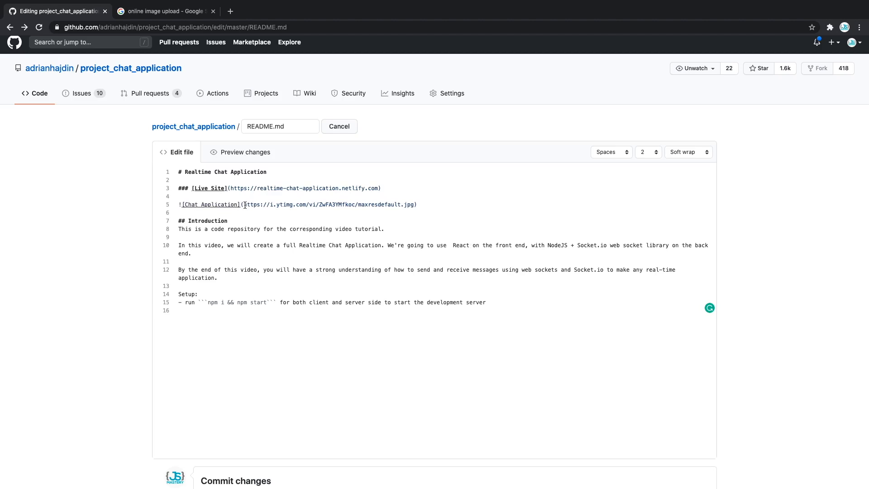
pyautogui.moveTo(243, 203); pyautogui.dragTo(415, 204)
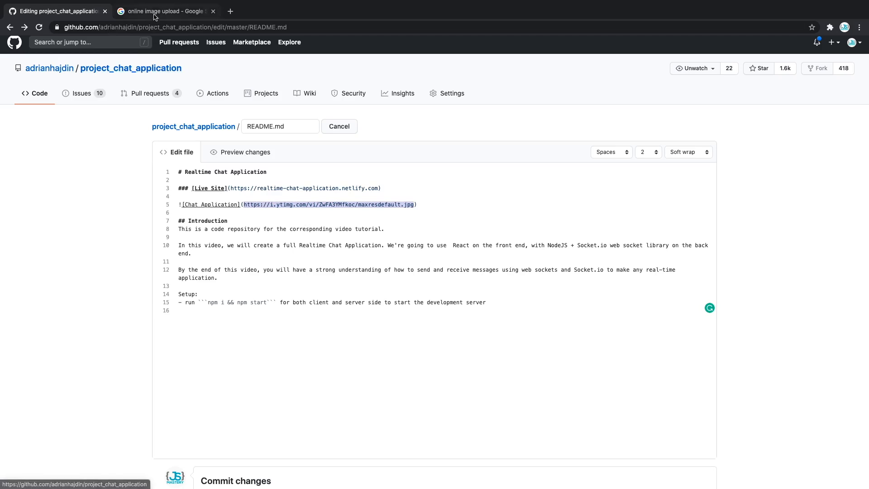
# Step: From the 'online image upload' search results, visit ImgBB, then return to the GitHub editor
pyautogui.click(169, 12)
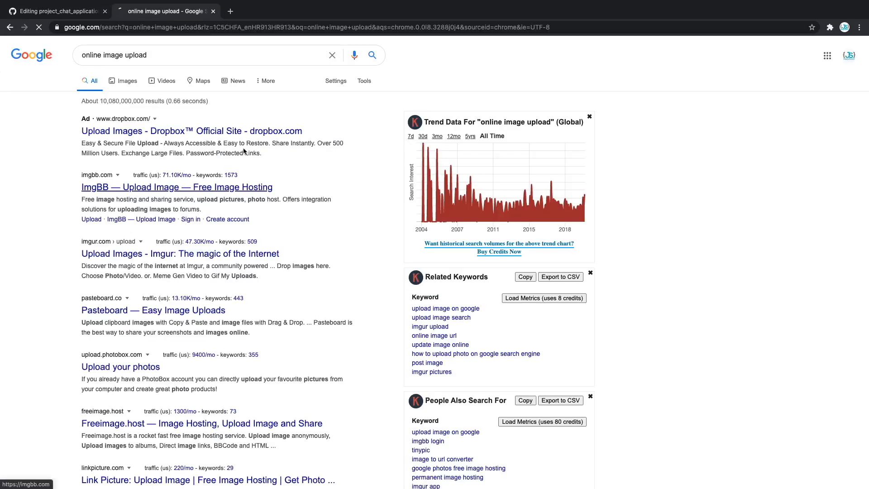
pyautogui.click(178, 186)
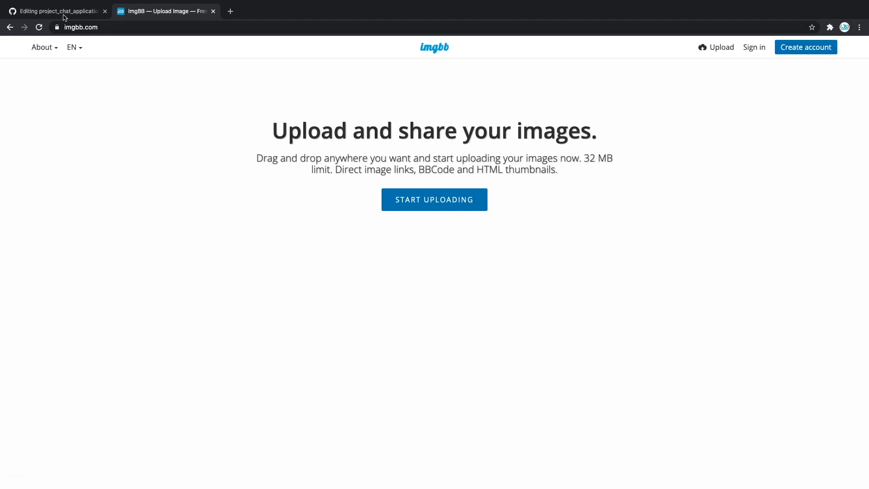
pyautogui.click(59, 11)
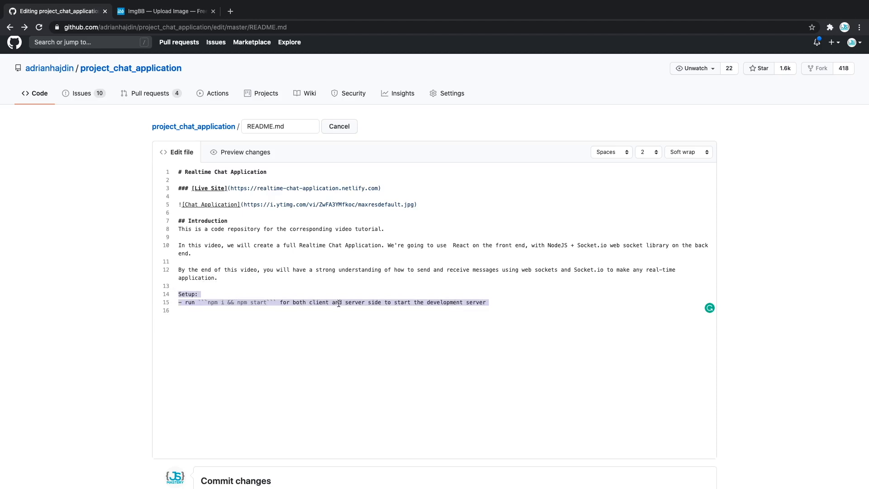
# Step: Review the Setup instructions at the end of the README in the editor
pyautogui.click(338, 125)
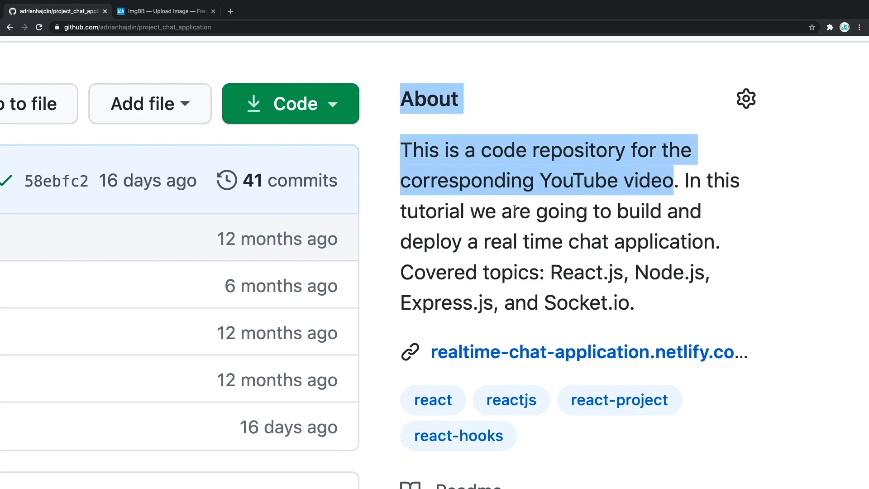
pyautogui.moveTo(653, 249)
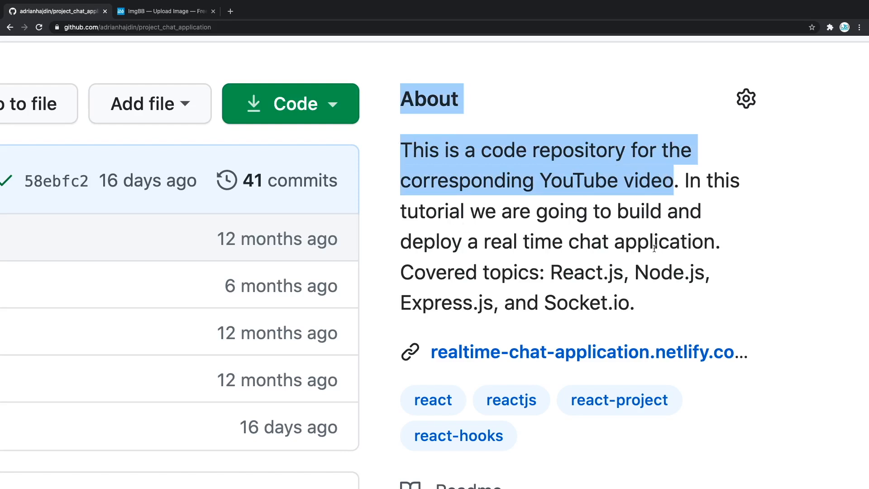
# Step: Show the repository's About description, website link and topics on its Code page
pyautogui.click(619, 272)
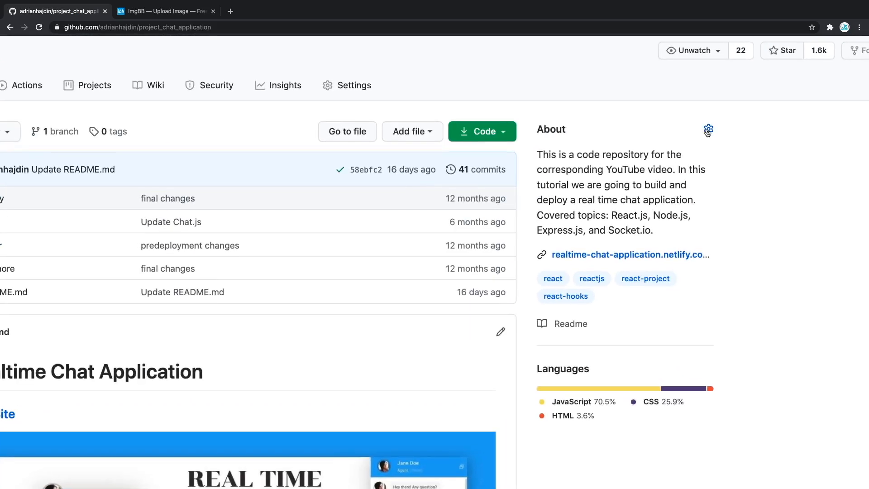
pyautogui.click(708, 130)
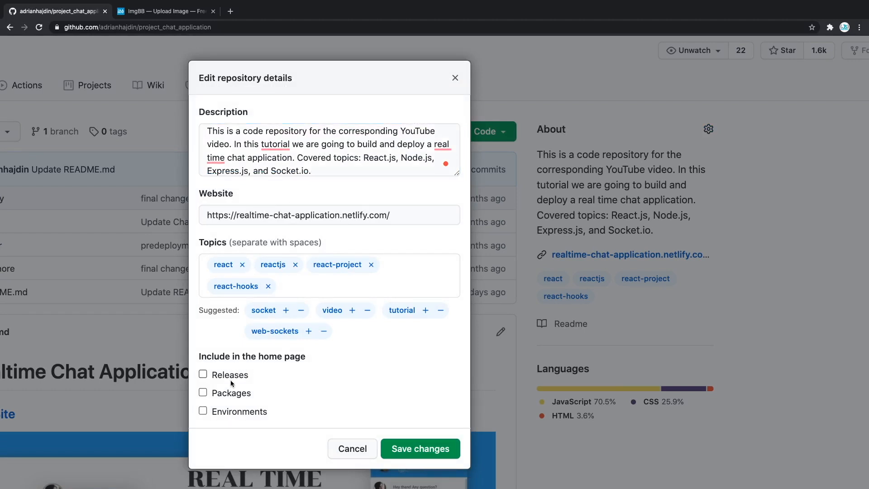
pyautogui.click(352, 448)
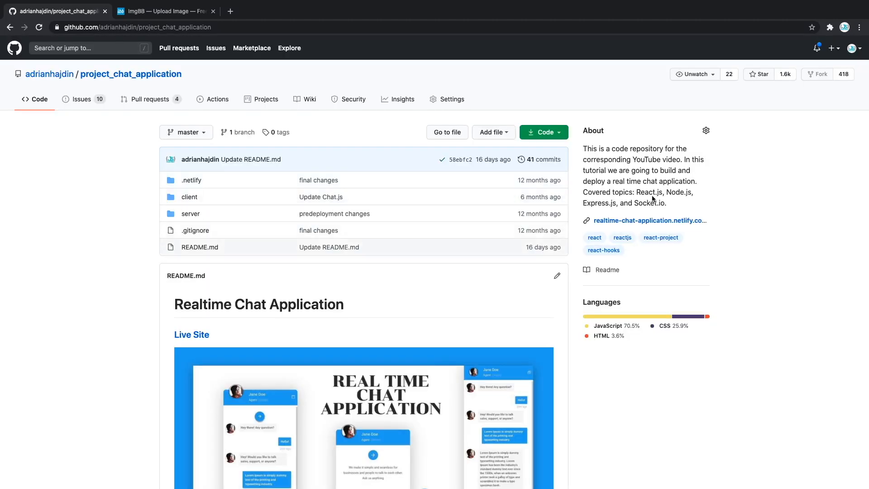
pyautogui.moveTo(525, 208)
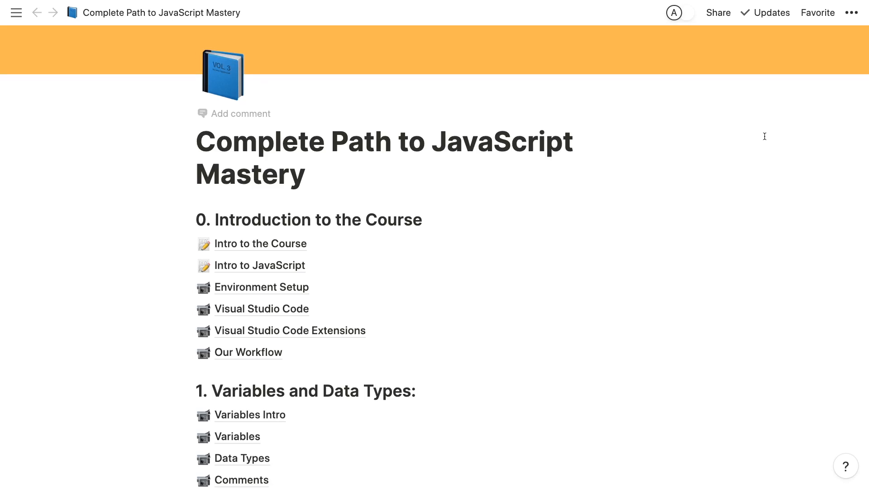
# Step: Scroll the Complete Path to JavaScript Mastery outline down to section 13, Asynchronous JavaScript
pyautogui.scroll(-3)
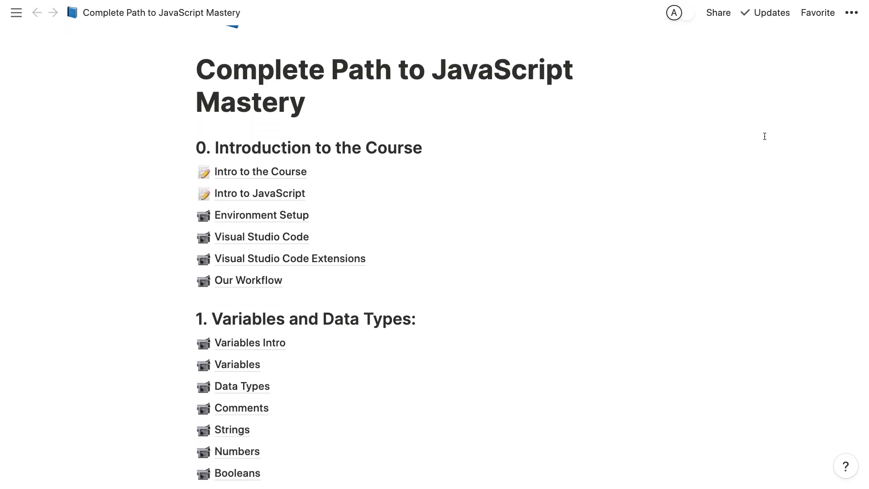
pyautogui.scroll(-3)
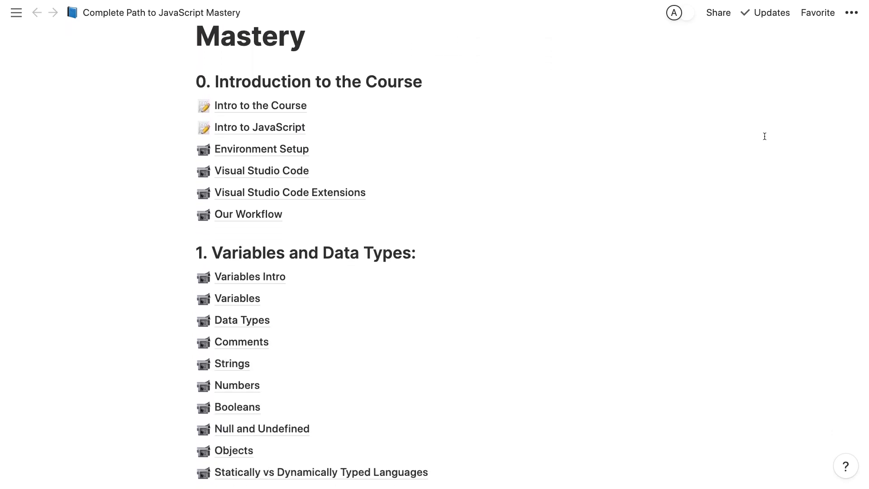
pyautogui.scroll(-3)
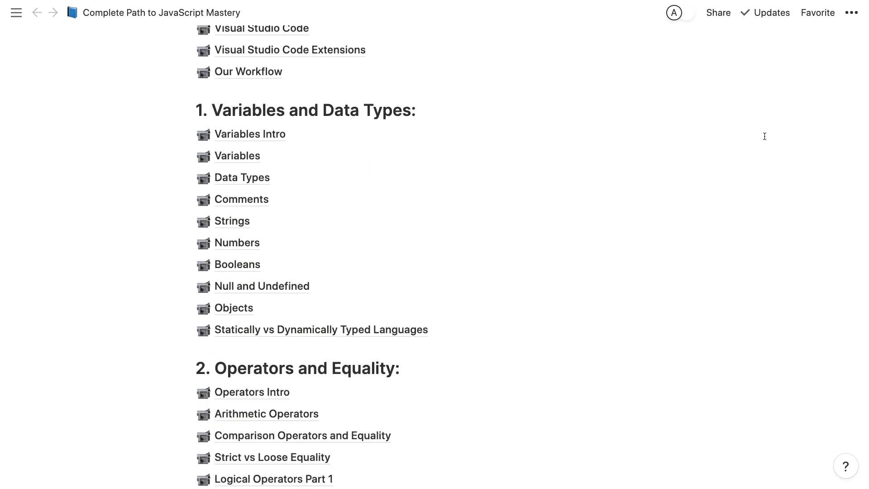
pyautogui.scroll(-3)
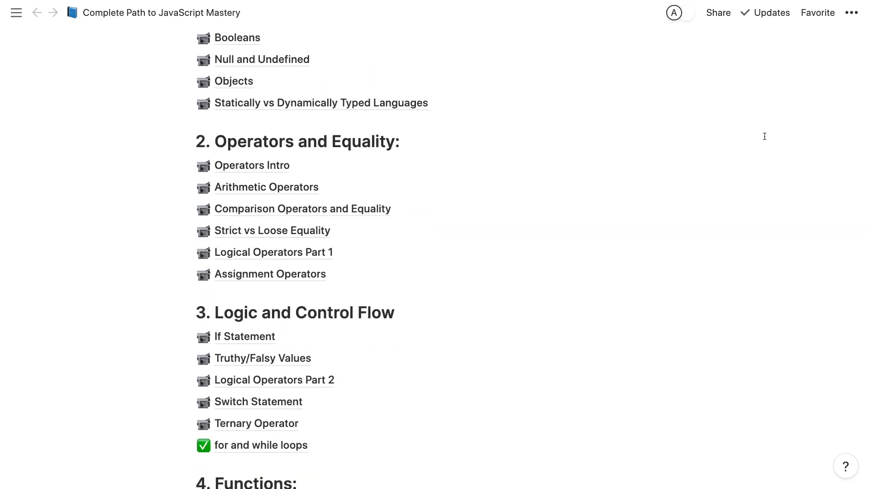
pyautogui.scroll(-3)
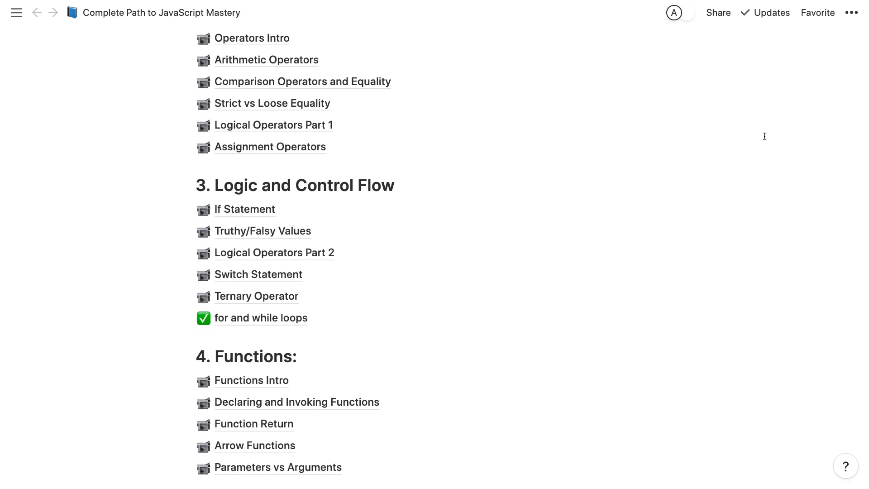
pyautogui.scroll(-3)
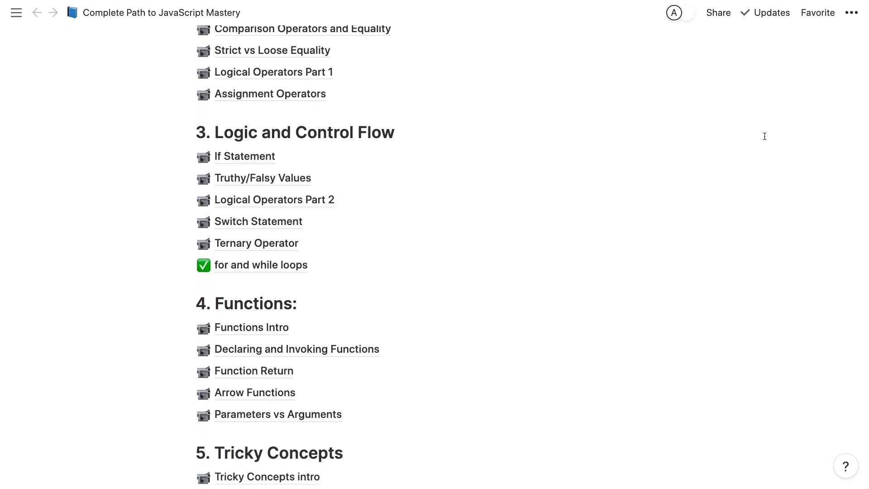
pyautogui.scroll(-3)
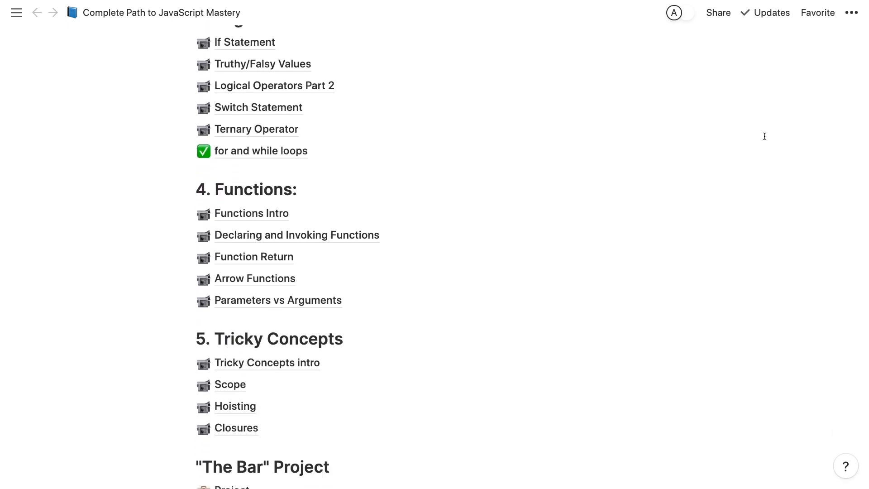
pyautogui.scroll(-3)
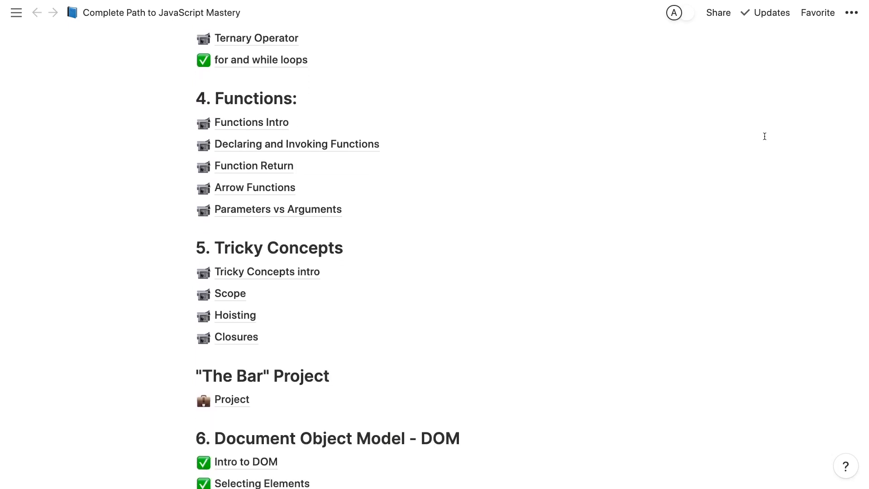
pyautogui.scroll(-3)
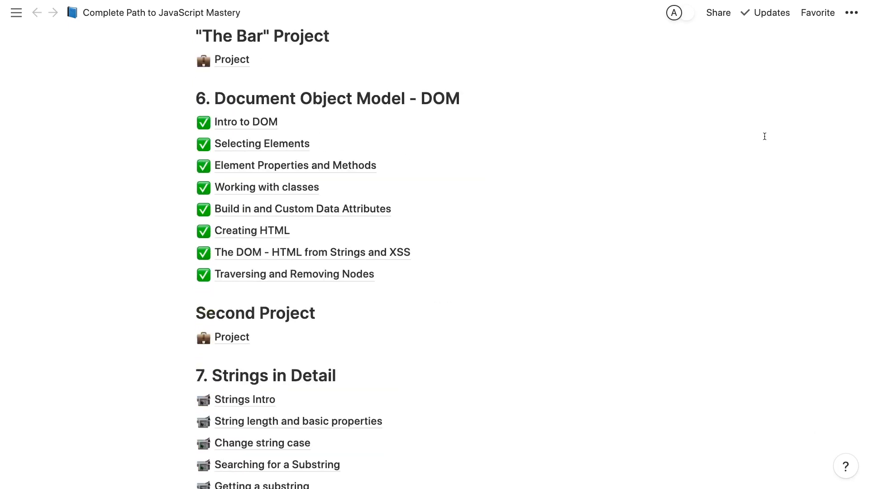
pyautogui.scroll(-3)
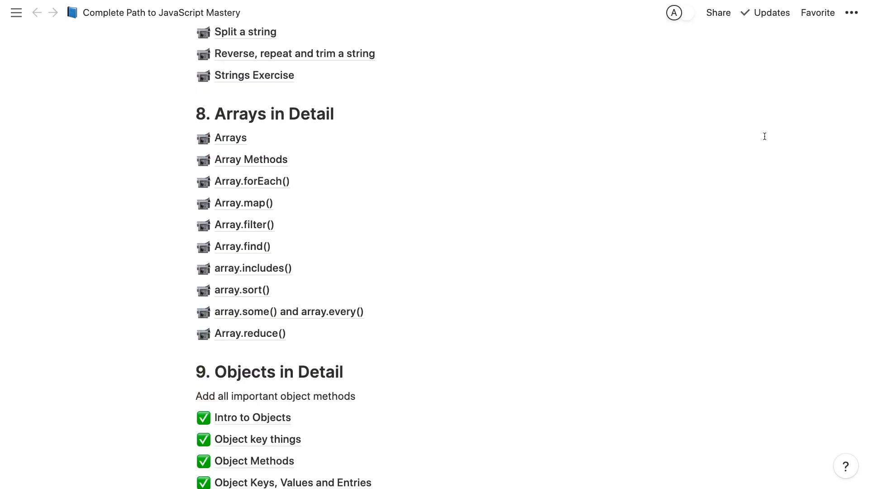
pyautogui.scroll(-3)
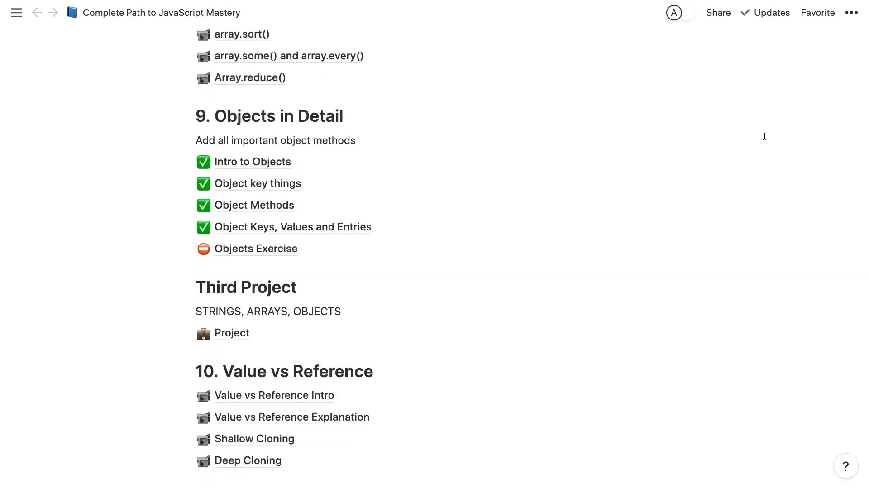
pyautogui.scroll(-3)
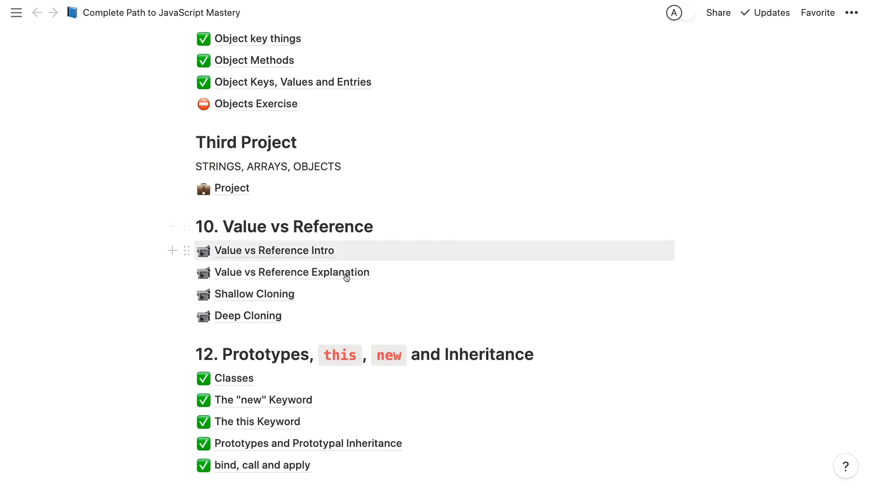
pyautogui.scroll(-3)
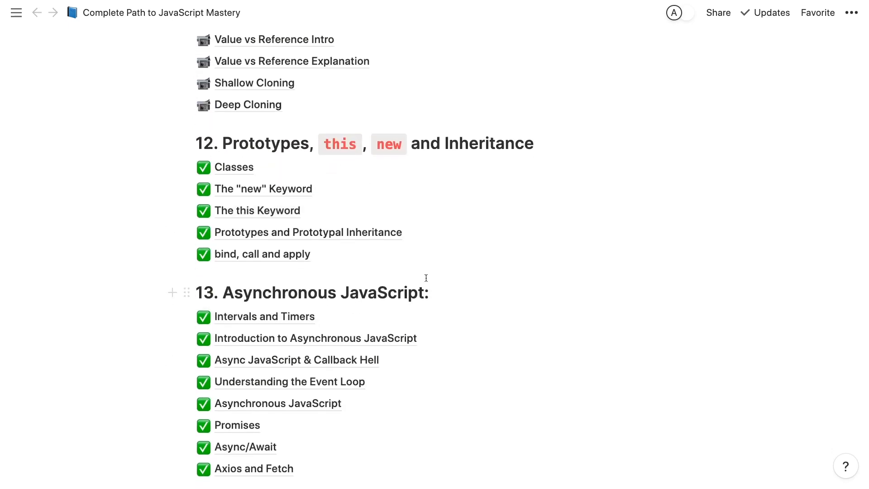
pyautogui.scroll(-3)
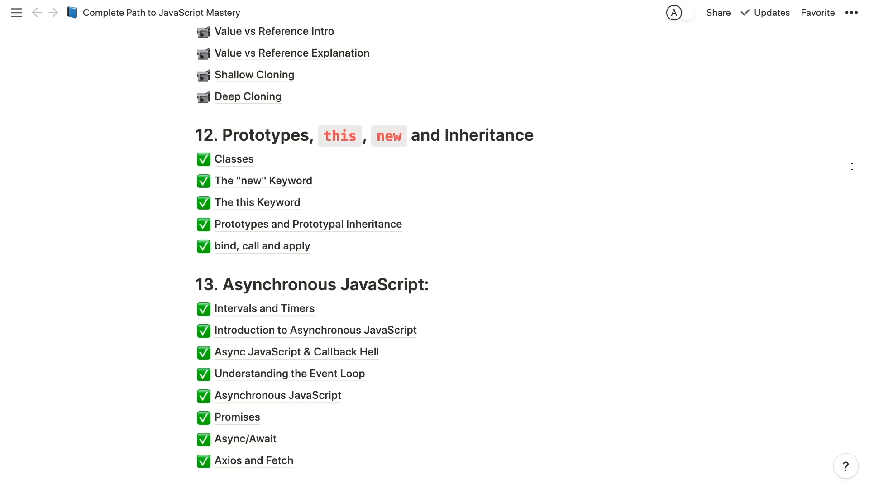
pyautogui.moveTo(648, 139)
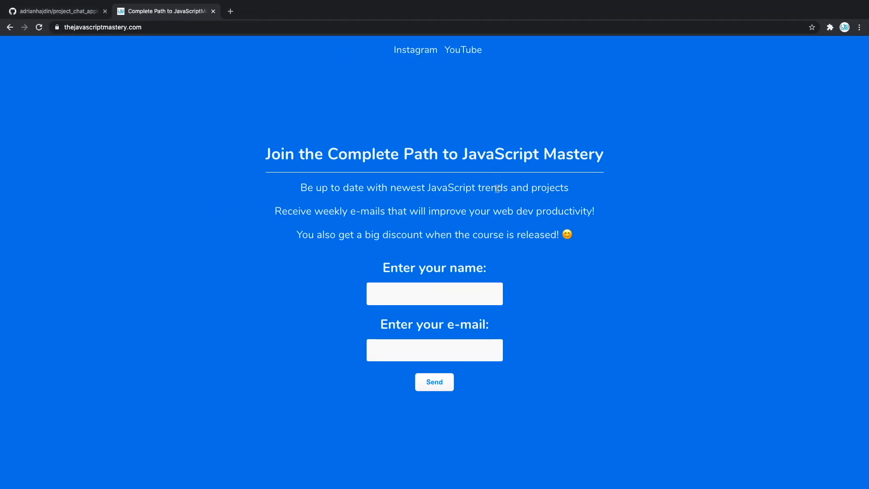
pyautogui.moveTo(469, 210)
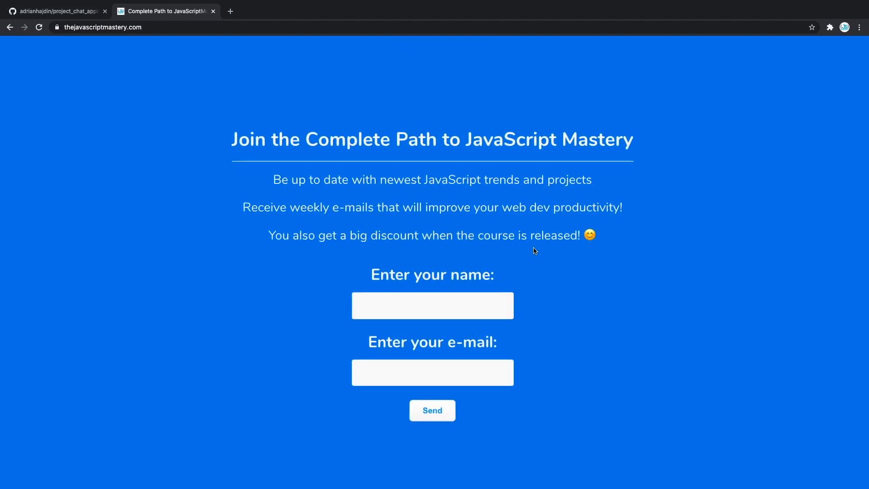
pyautogui.moveTo(608, 245)
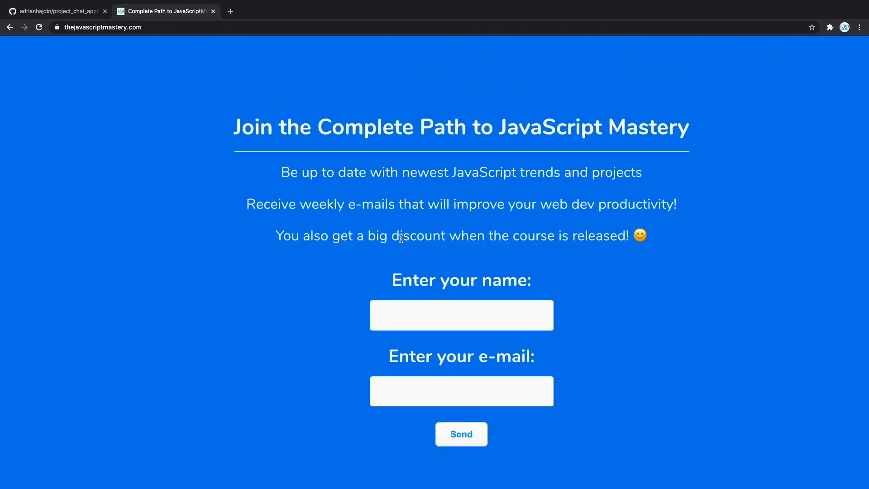
# Step: View the thejavascriptmastery.com course signup form, then switch back to the GitHub repository tab
pyautogui.click(59, 9)
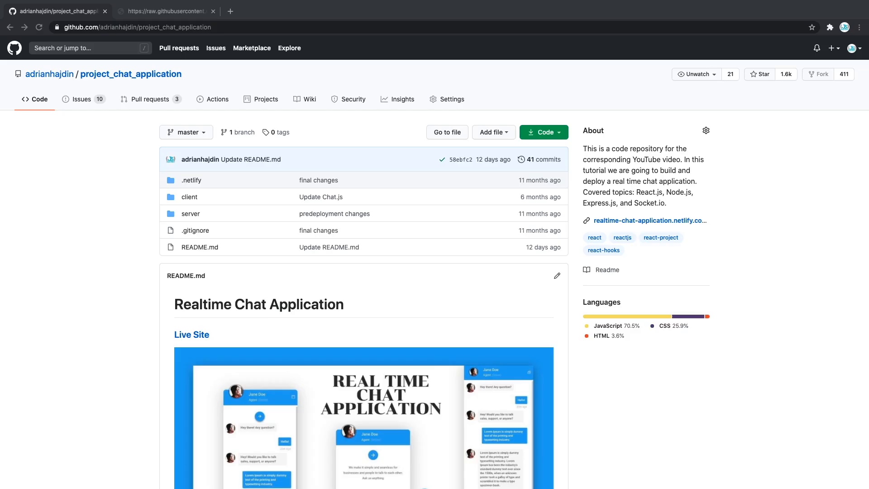